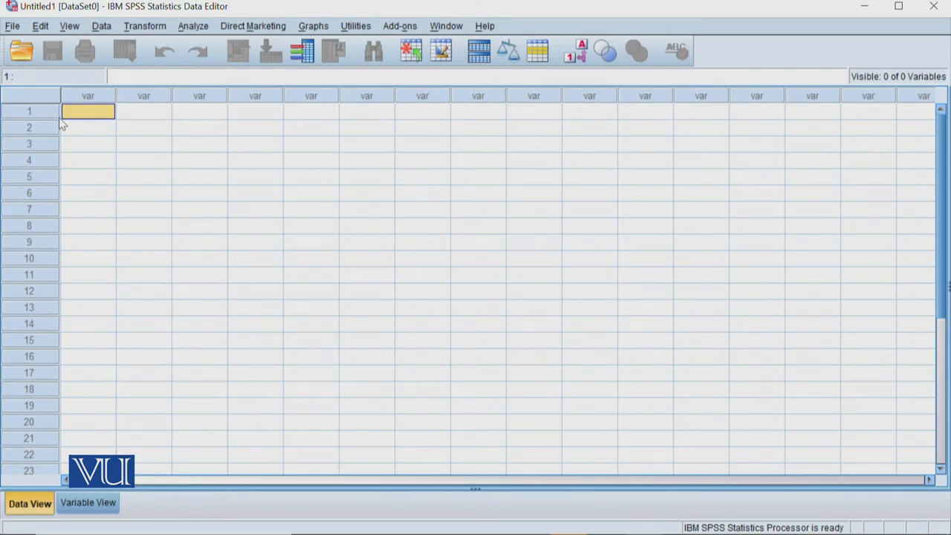
mouse_move(83, 120)
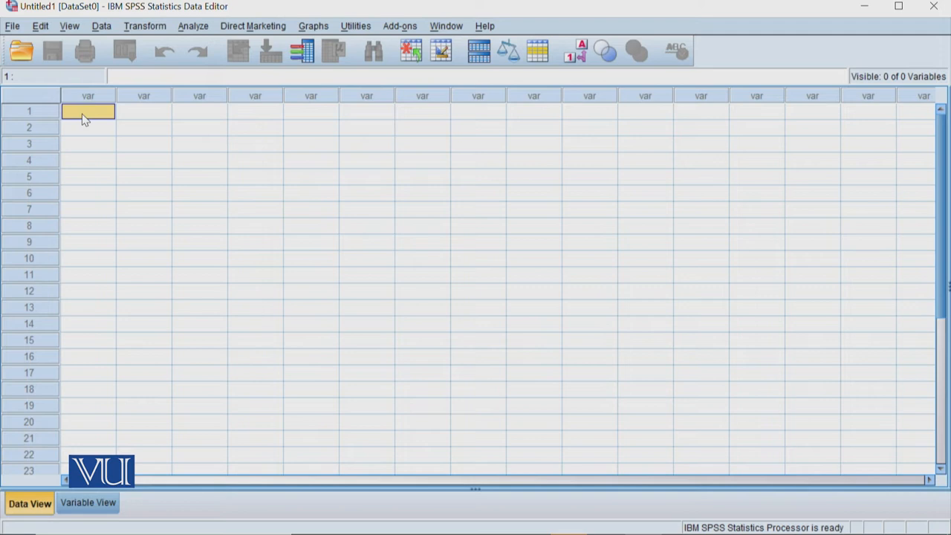
Enter the sixteen depression scores down VAR00001 and move to VAR00002 for group codes.
type("3")
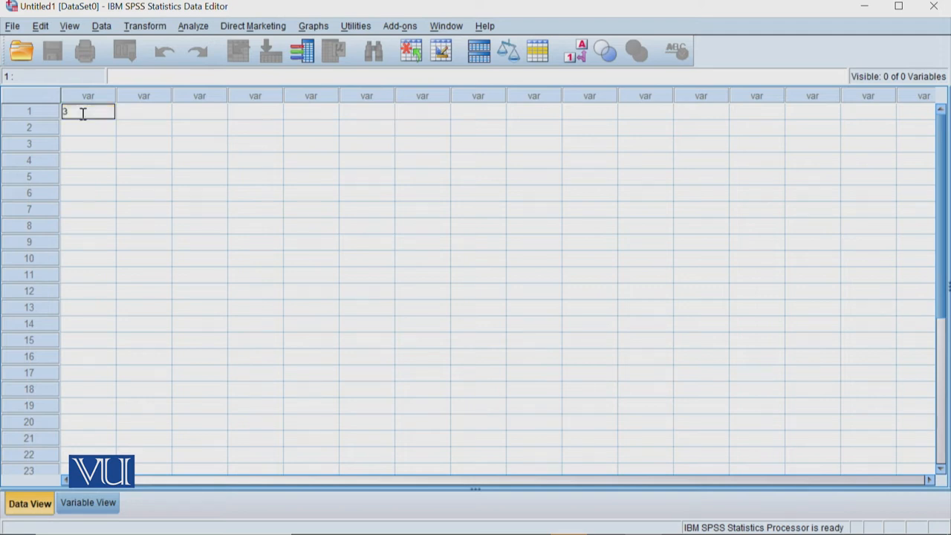
type("8")
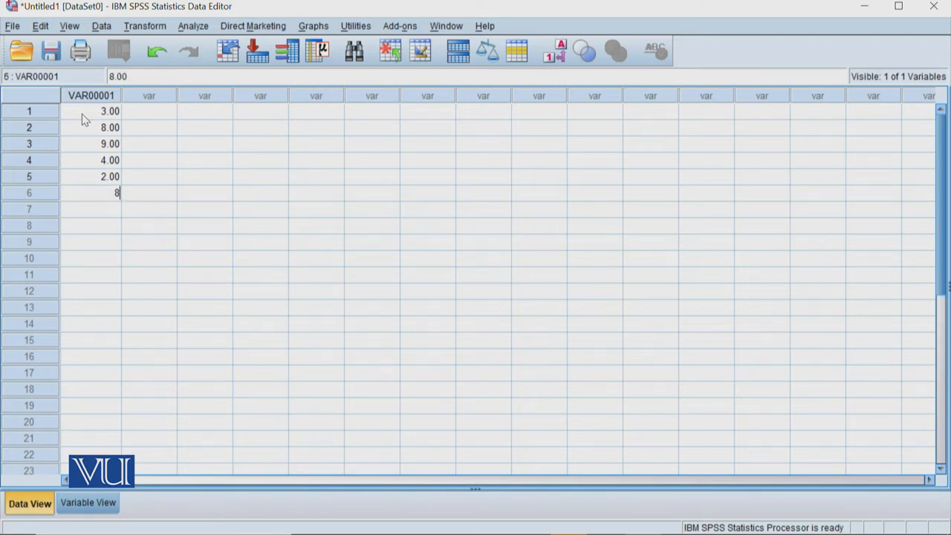
type("7.0")
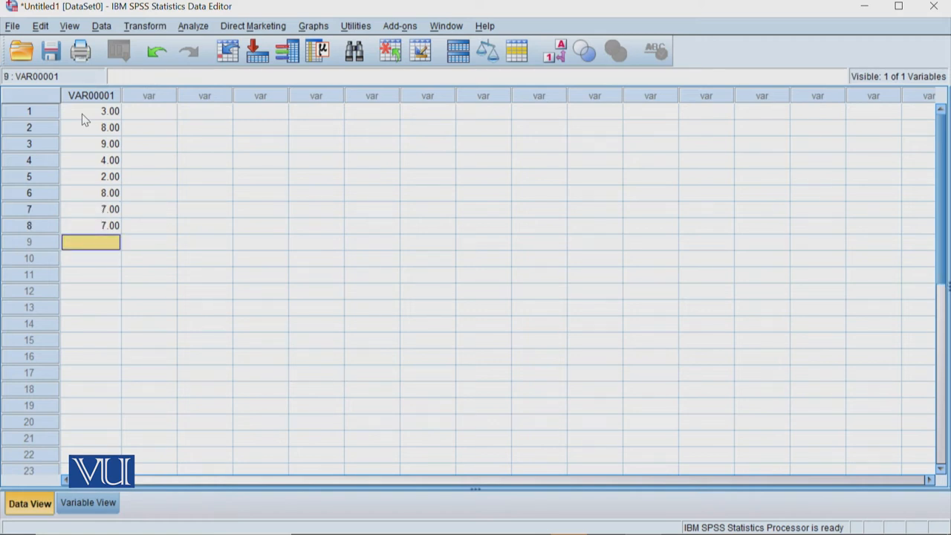
type("00")
left_click(90, 275)
type("2")
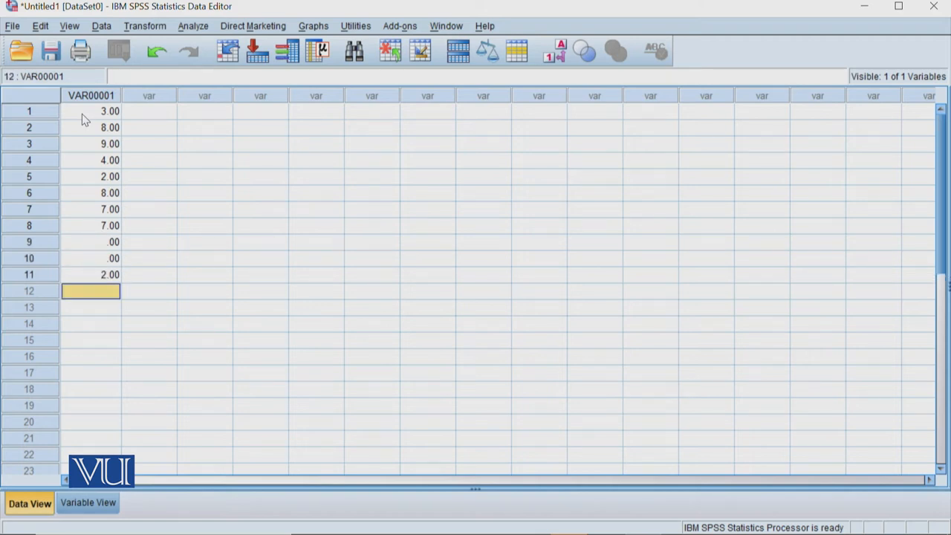
type("6.00")
left_click(91, 340)
type("9")
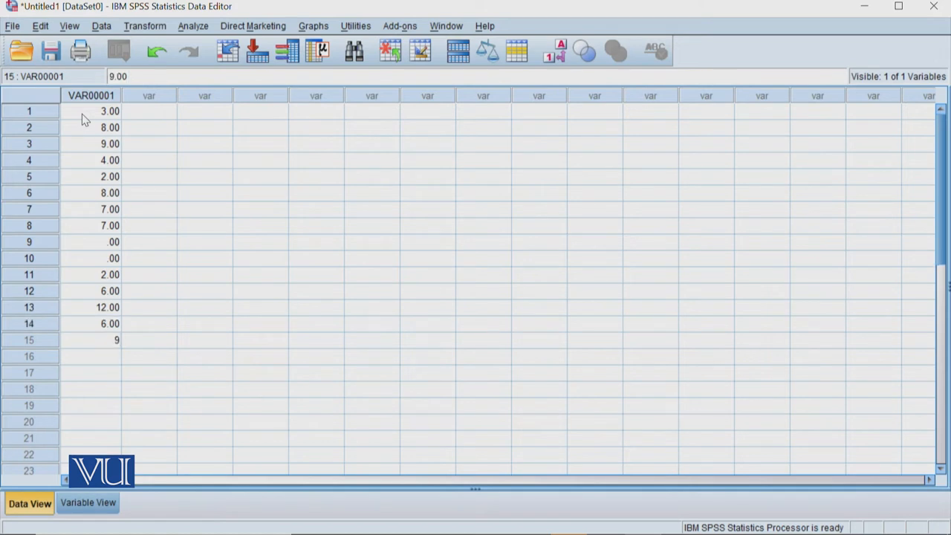
type("1")
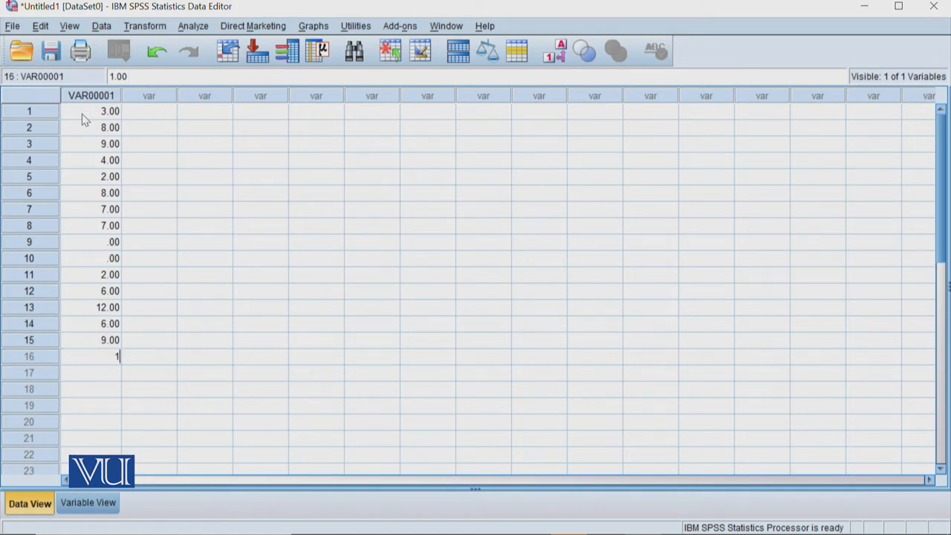
type("3")
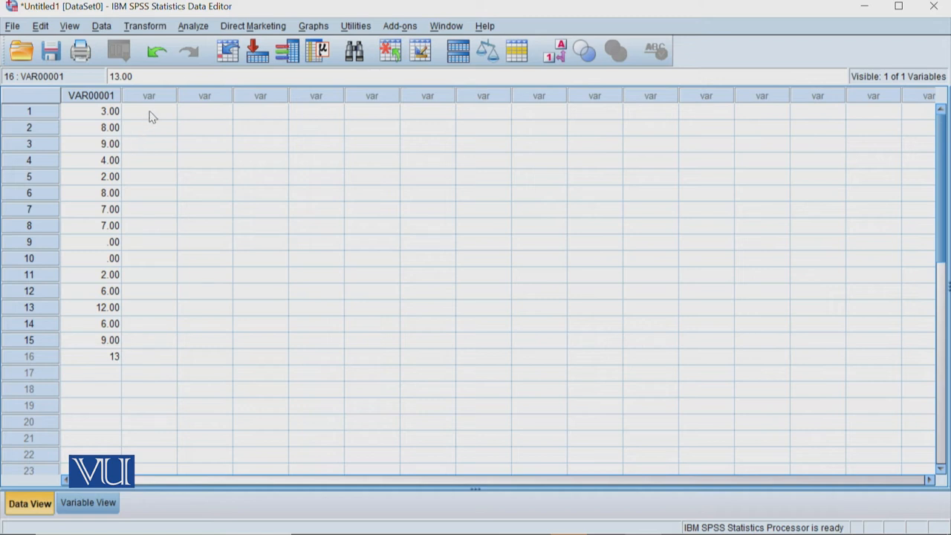
left_click(149, 110)
type("1")
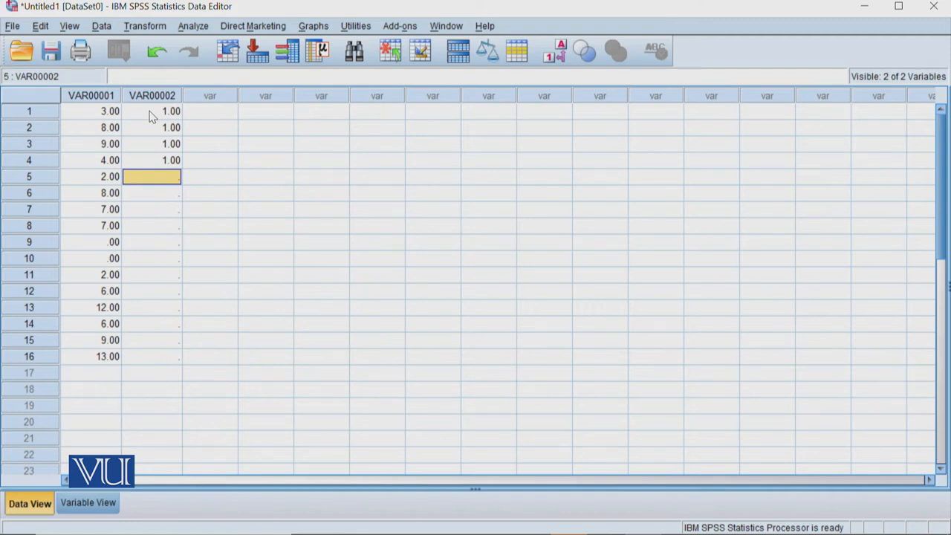
Fill VAR00002 with blocks 1,1,1,1,2,2,2,2,1,1,1,1,2,2,2,2 and start VAR00003 with 1s.
type("2.00")
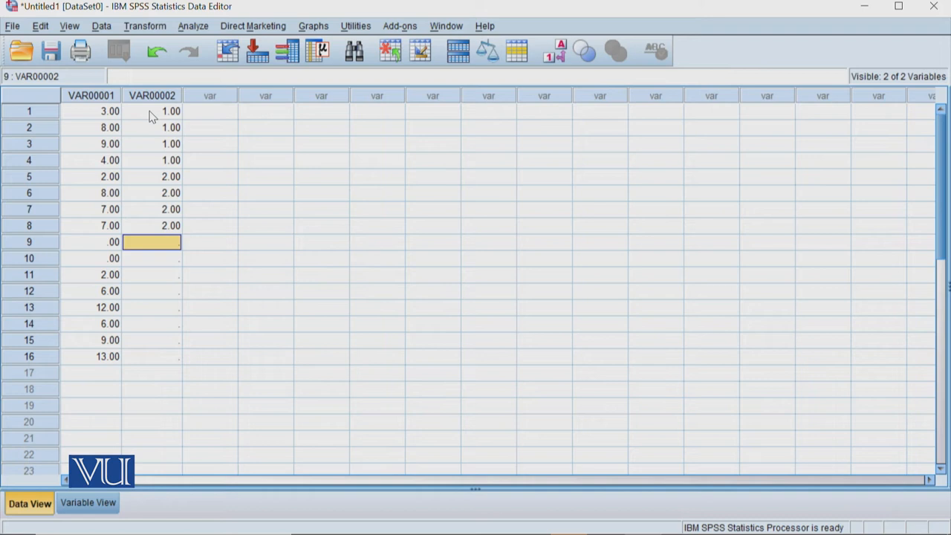
type("1.00")
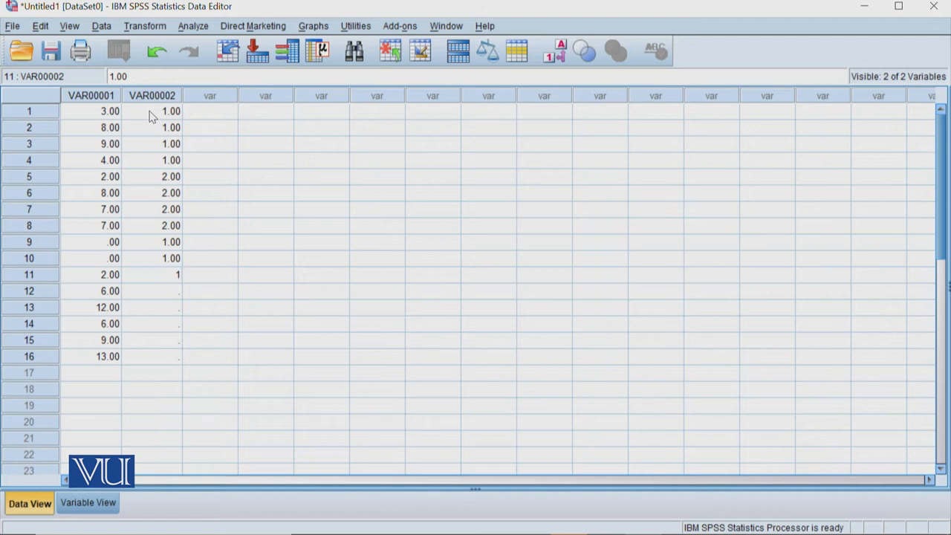
left_click(152, 306)
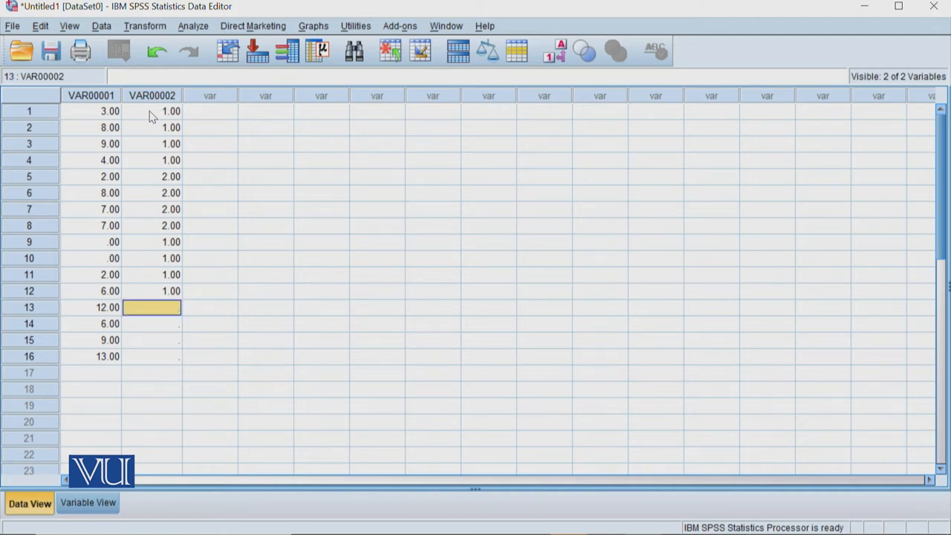
type("2.00")
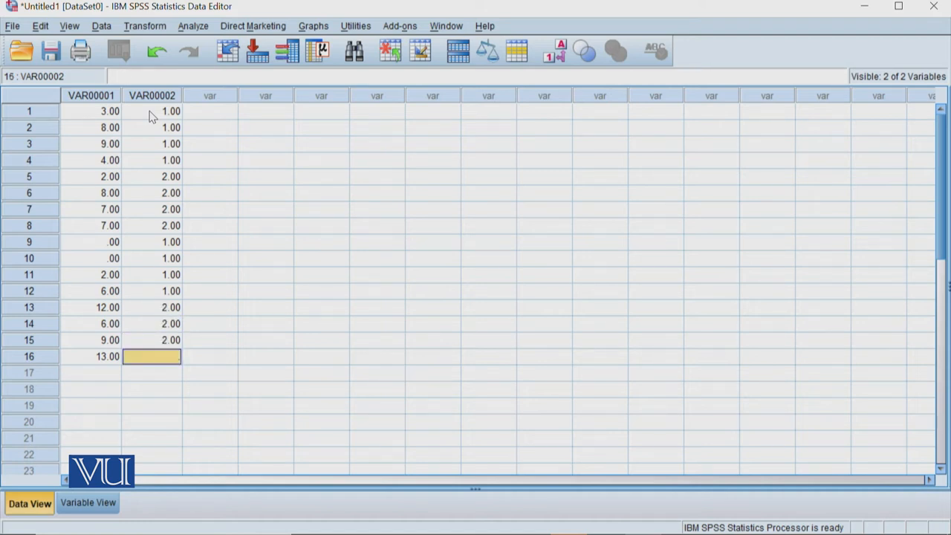
type("2.00")
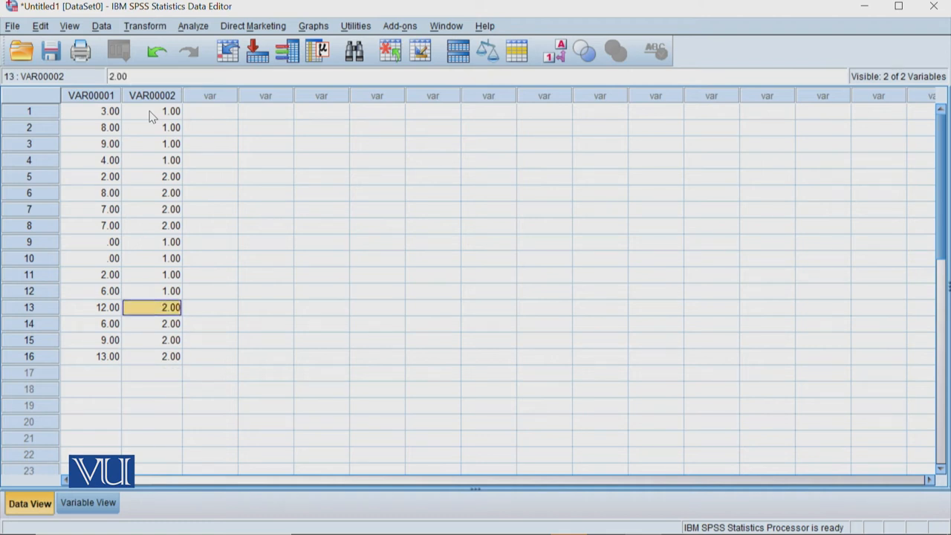
left_click(151, 259)
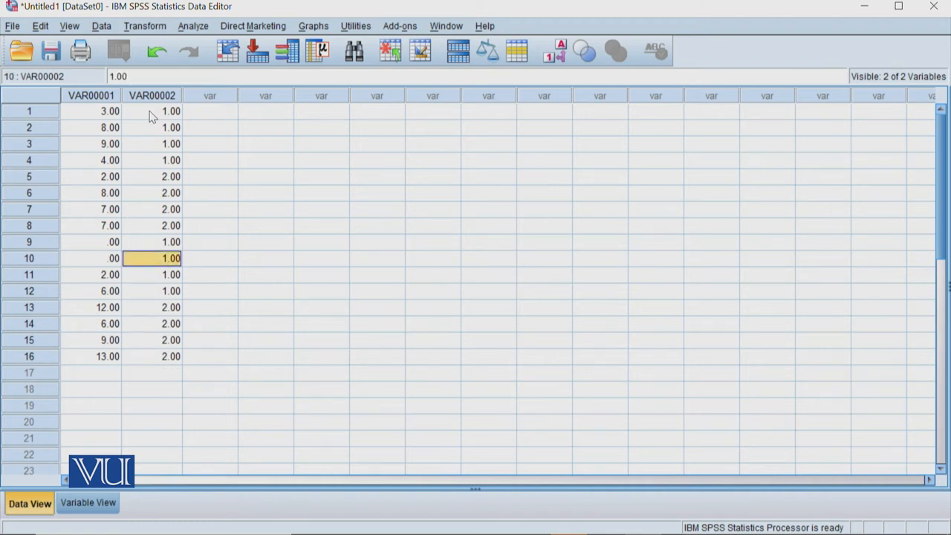
left_click(151, 175)
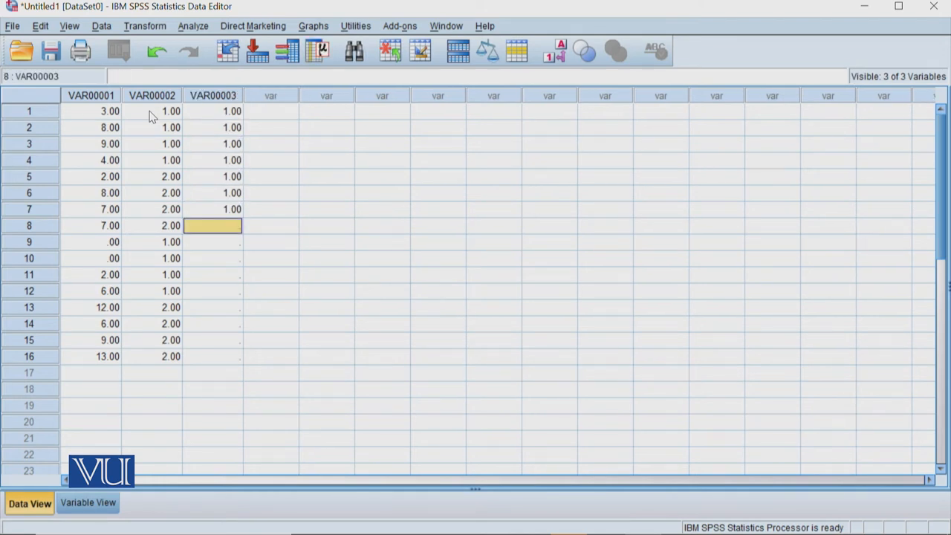
Code VAR00003 as 1 for cases 1–8 and 2 for cases 9–16, then go to Variable View.
type("1")
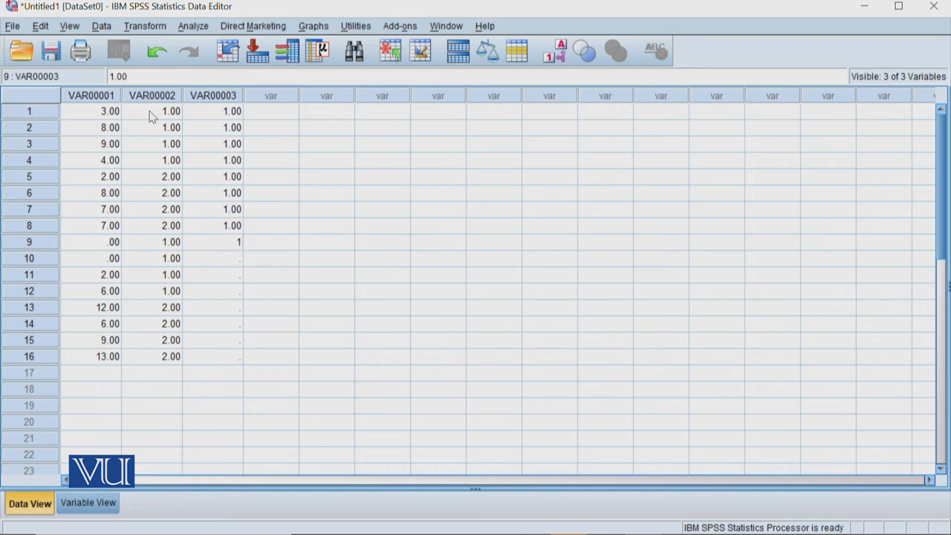
left_click(212, 241)
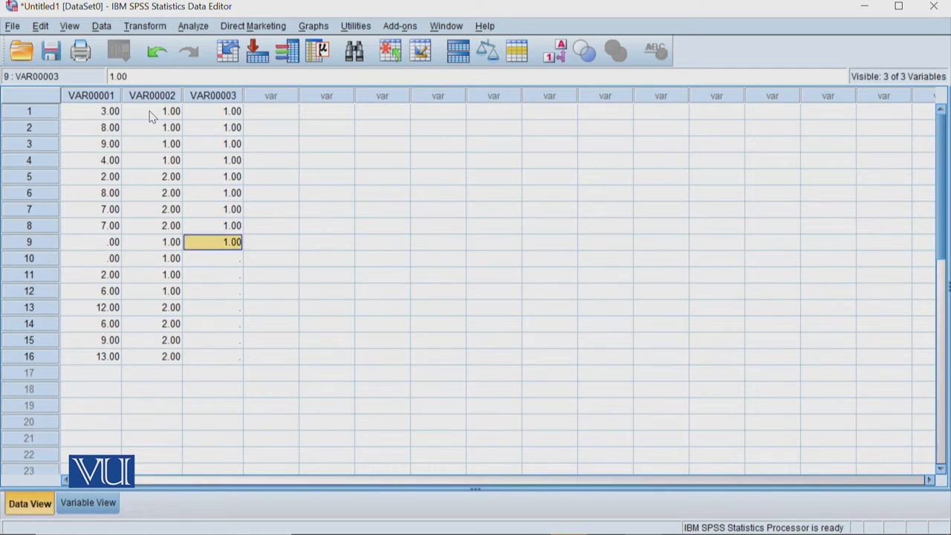
type("1")
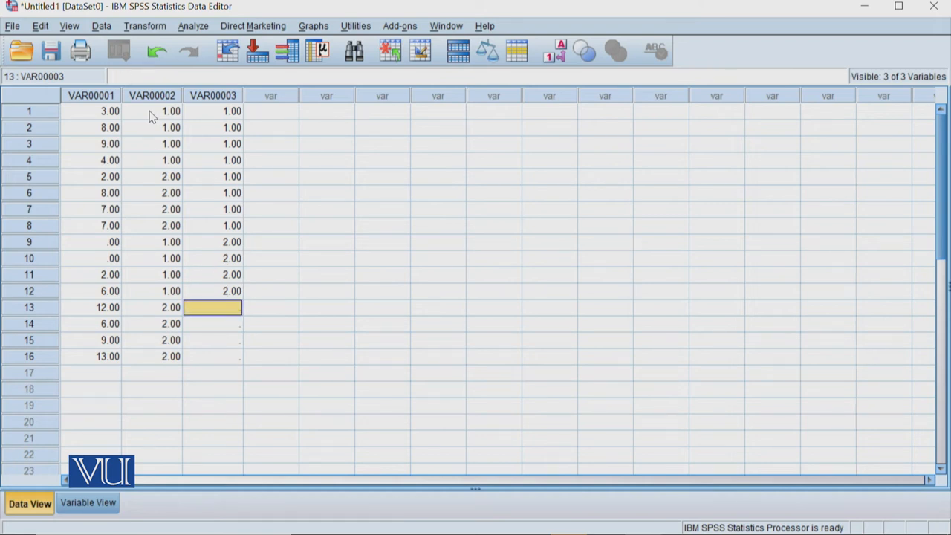
type("2")
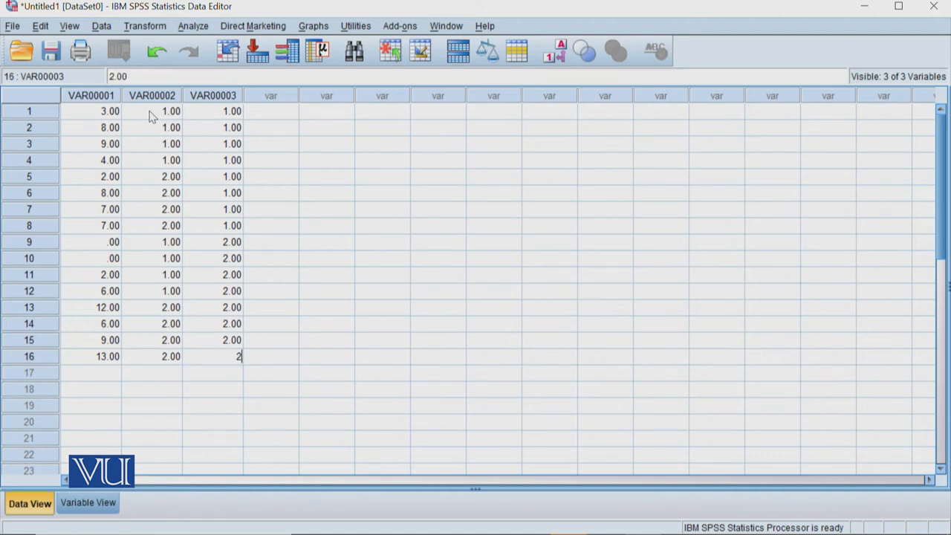
left_click(91, 95)
type("d")
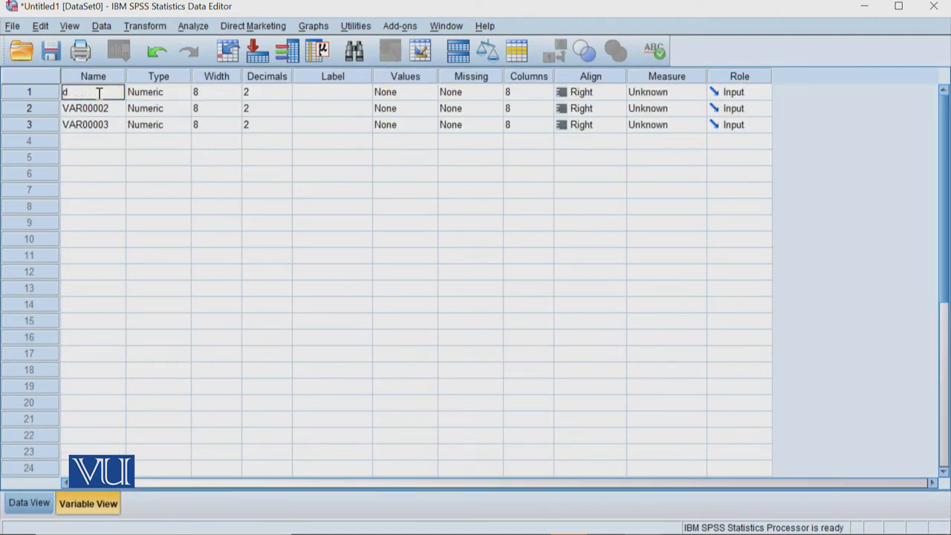
Name the variables depression, treatment and gender, then return to Data View.
type("epress")
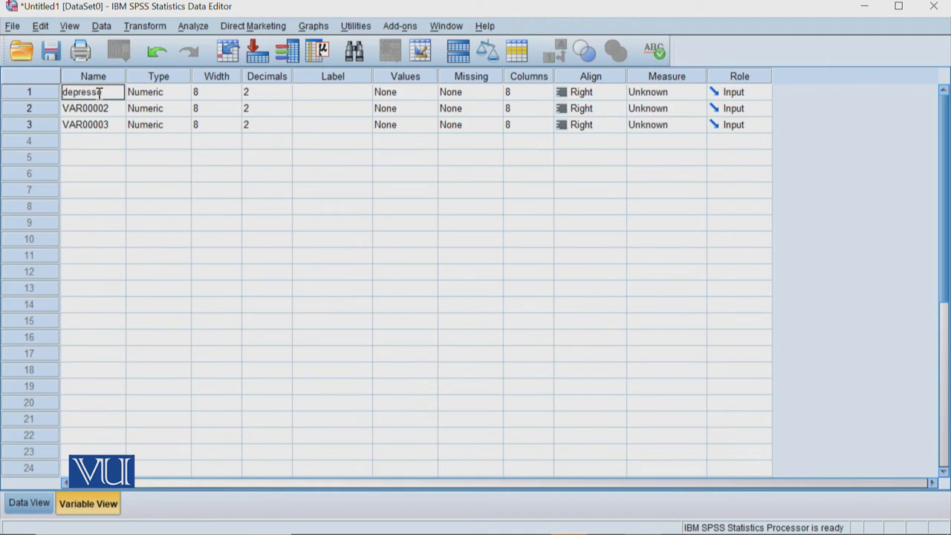
type("ion")
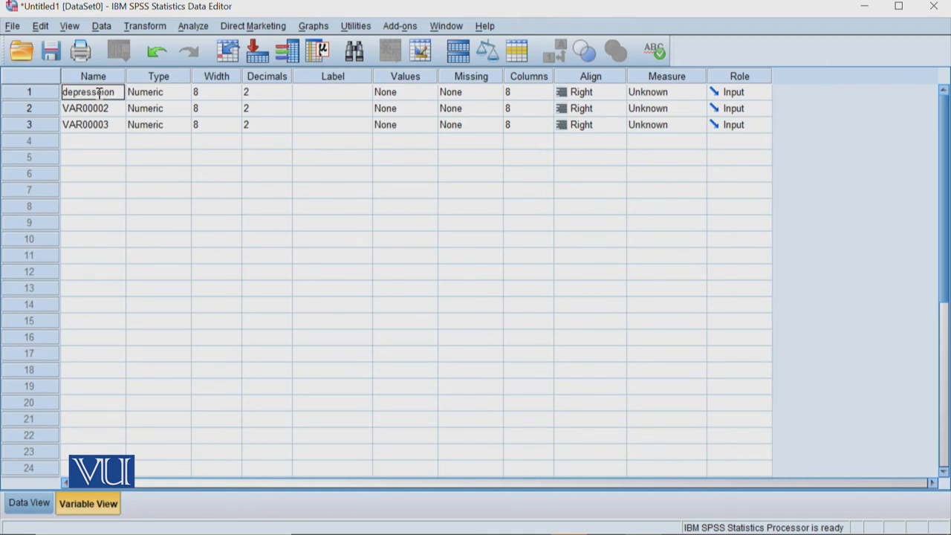
left_click(92, 107)
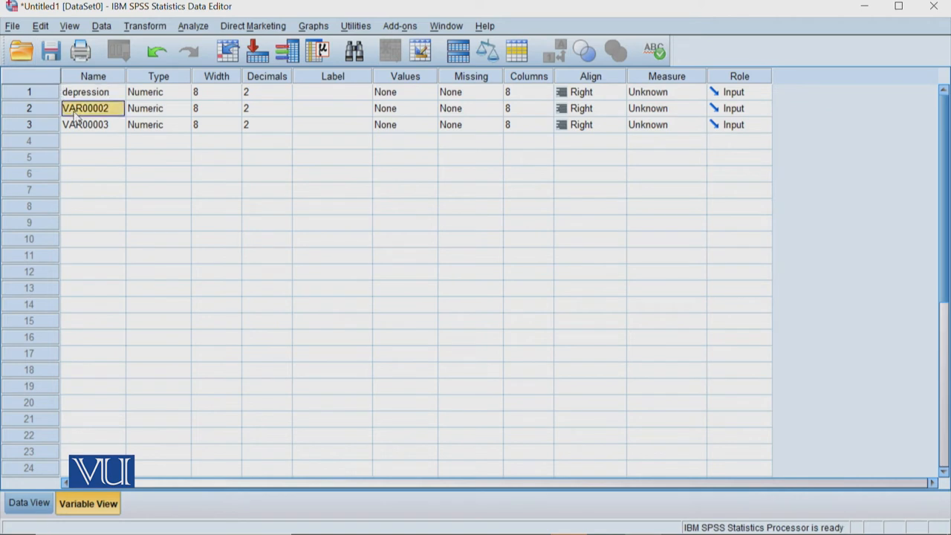
type("treat")
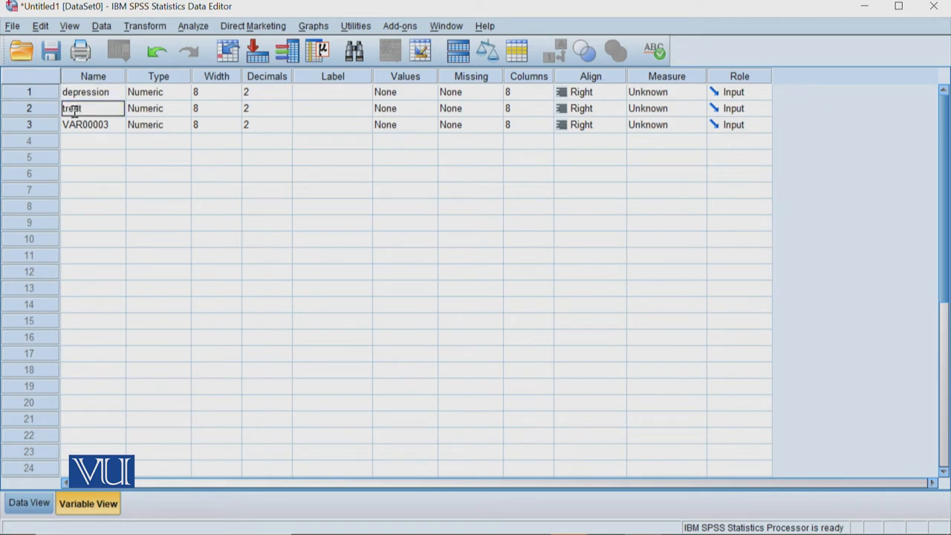
type("ment")
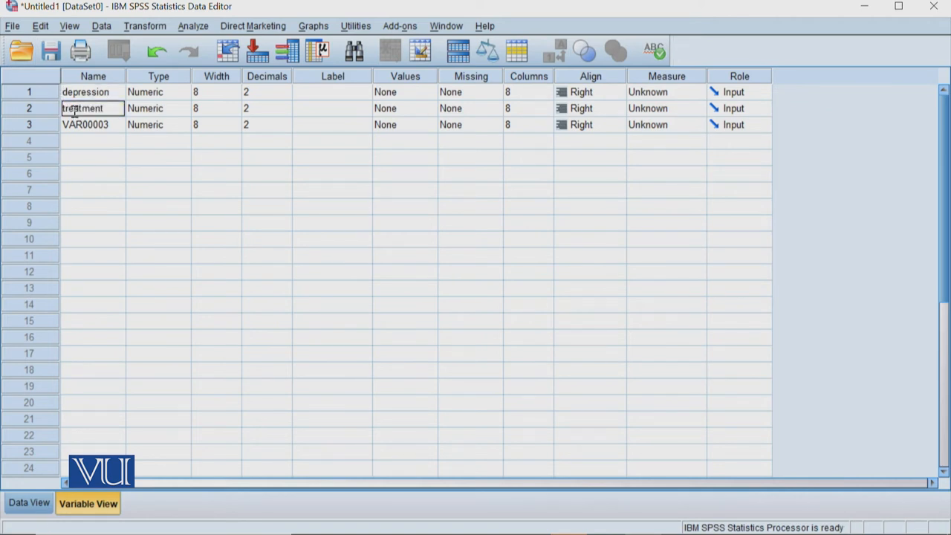
type("g")
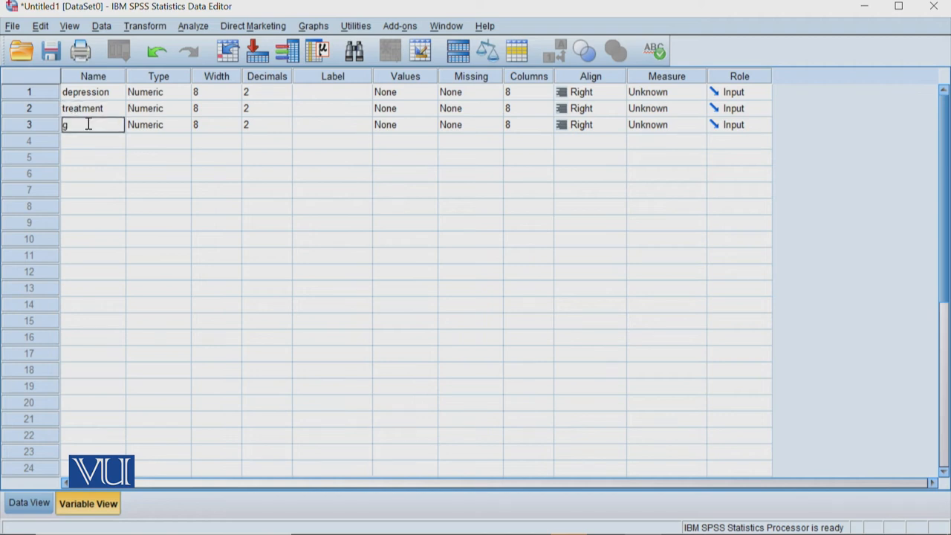
type("ender")
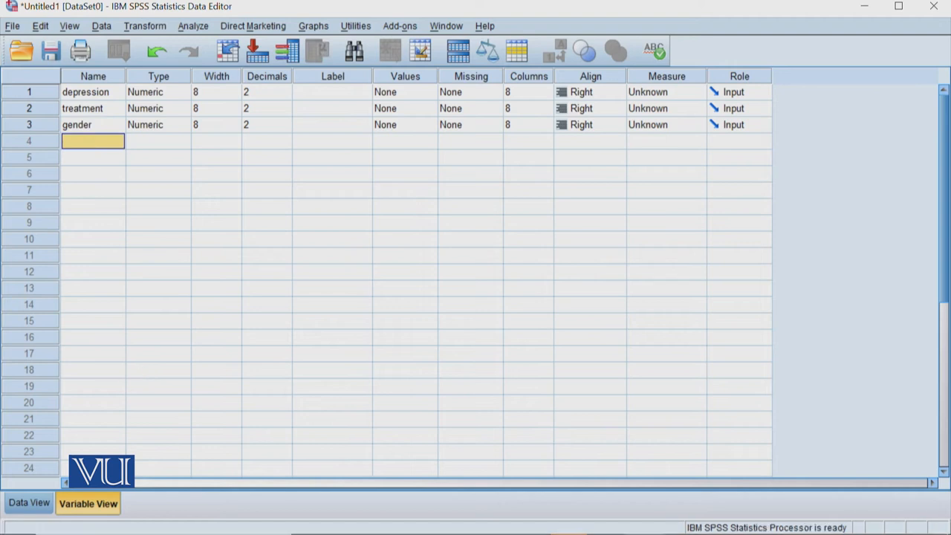
left_click(28, 502)
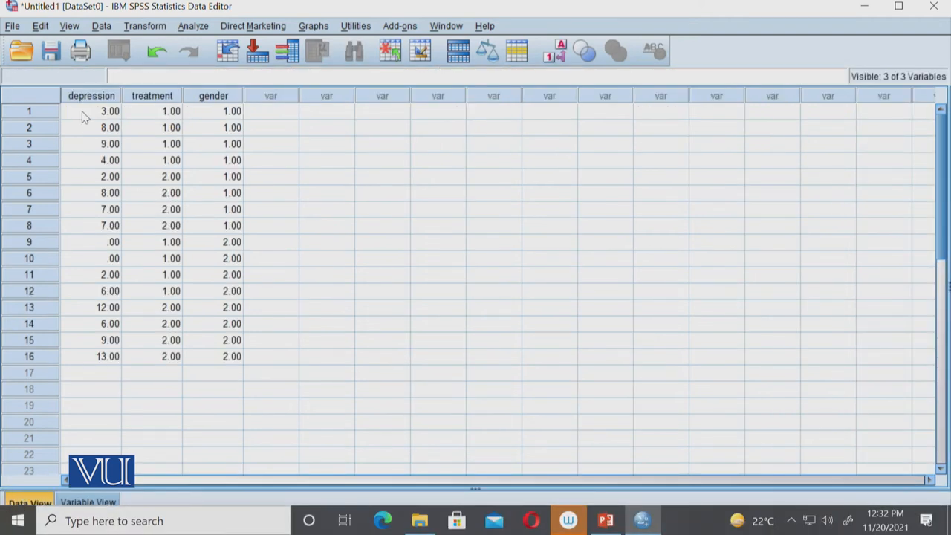
mouse_move(246, 110)
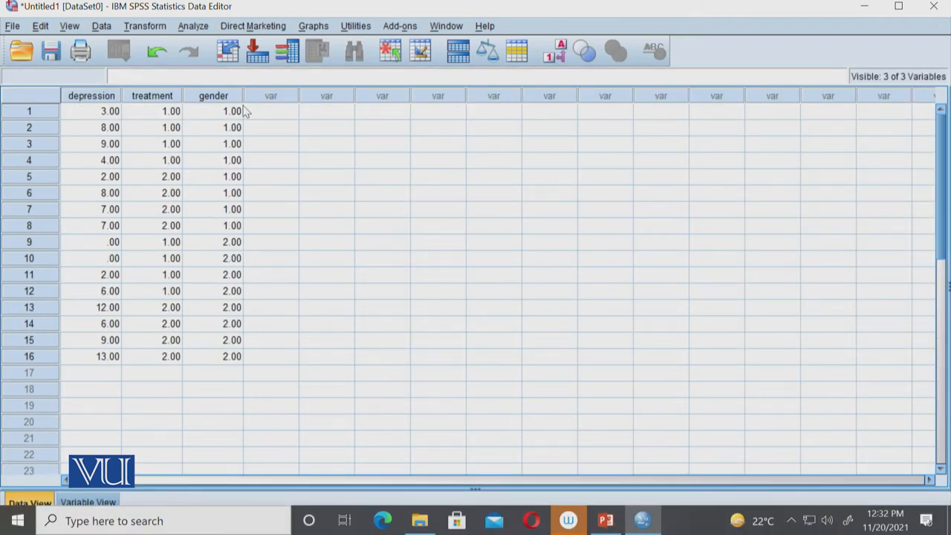
mouse_move(235, 95)
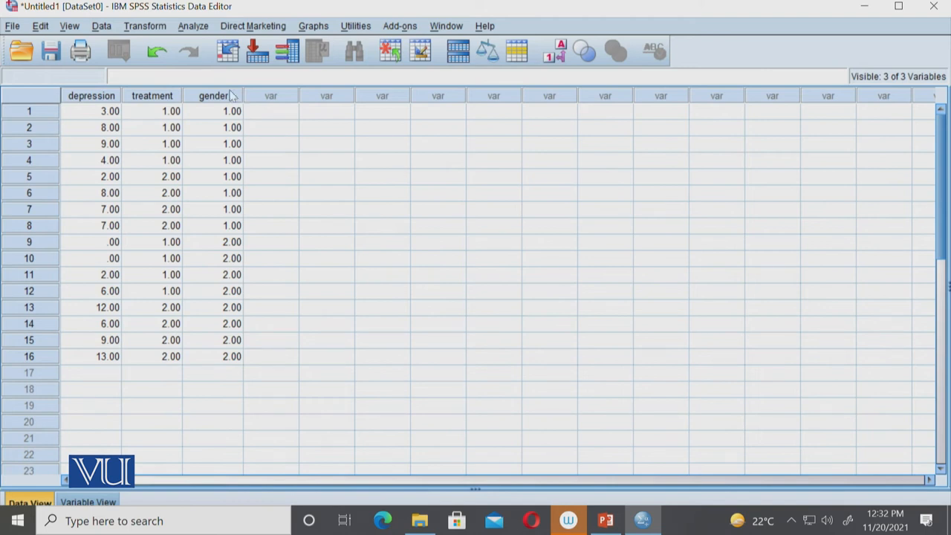
mouse_move(217, 167)
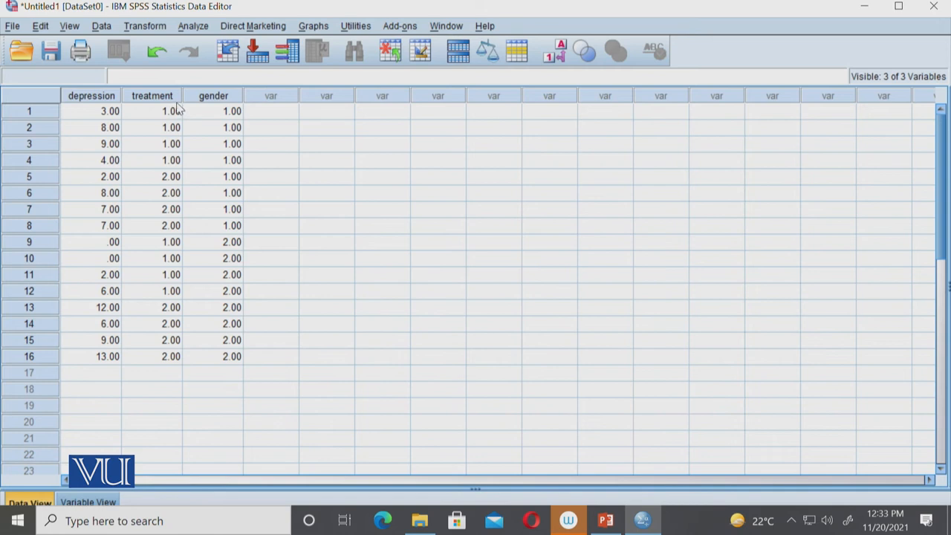
mouse_move(149, 101)
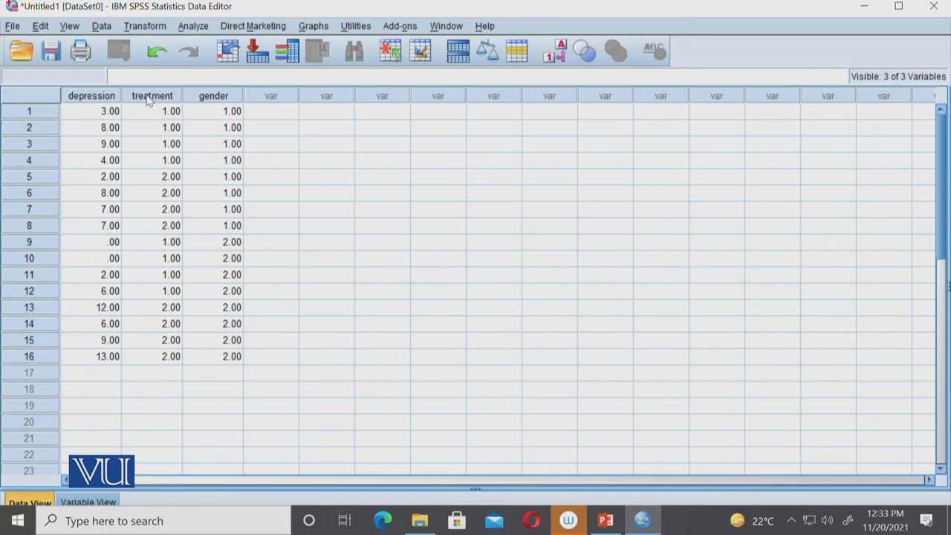
mouse_move(151, 122)
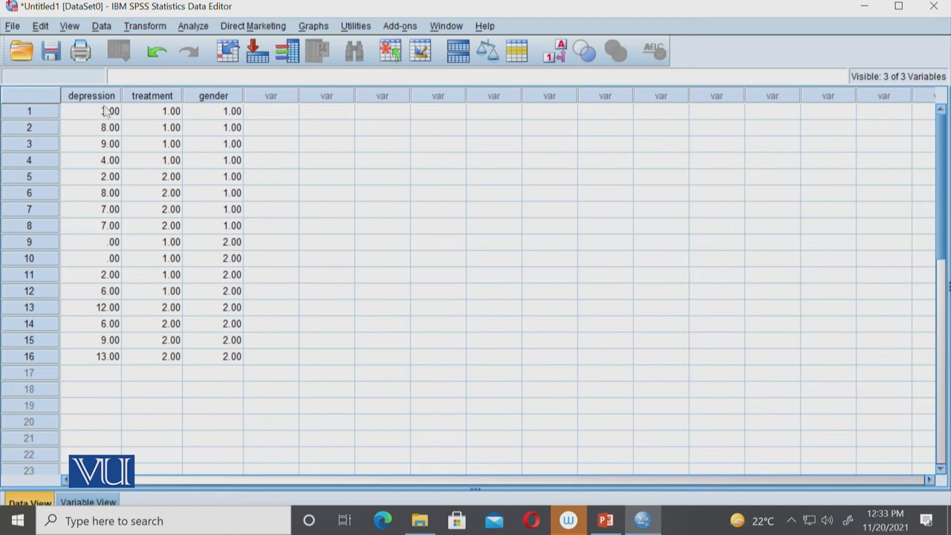
In treatment's Value Labels, add 1 = 'treatment A'.
left_click(88, 502)
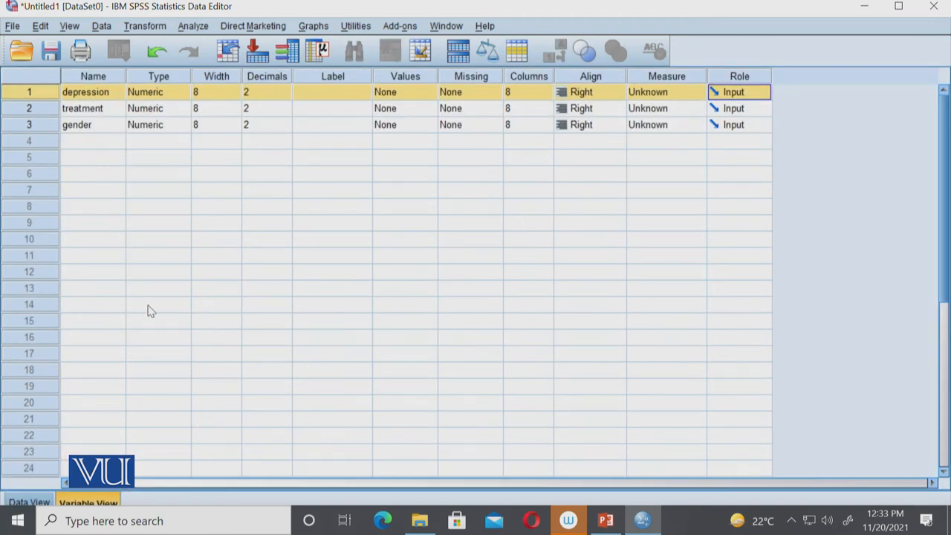
mouse_move(291, 103)
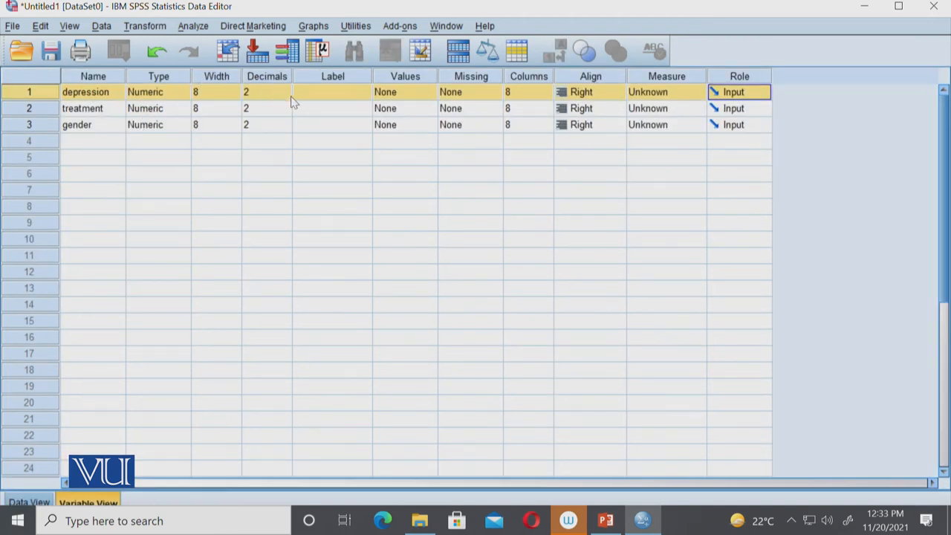
mouse_move(430, 93)
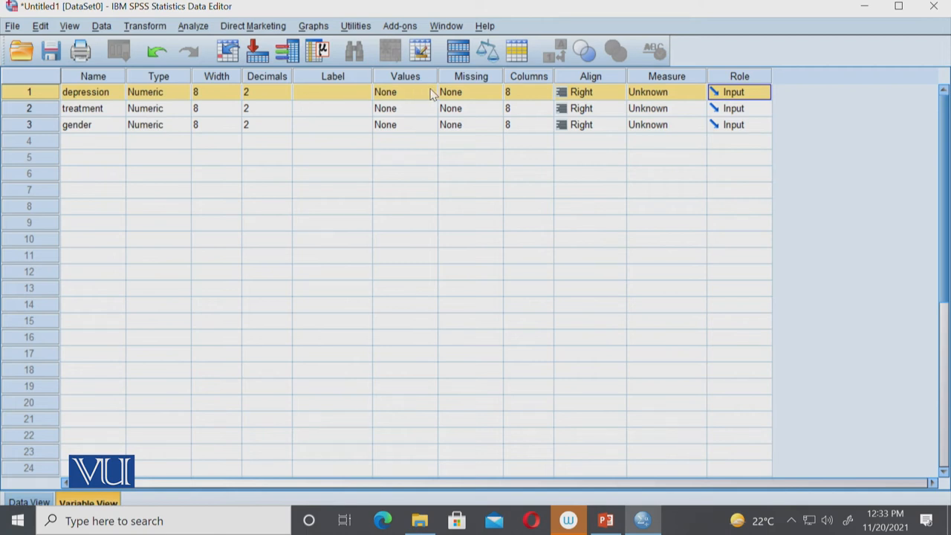
left_click(404, 92)
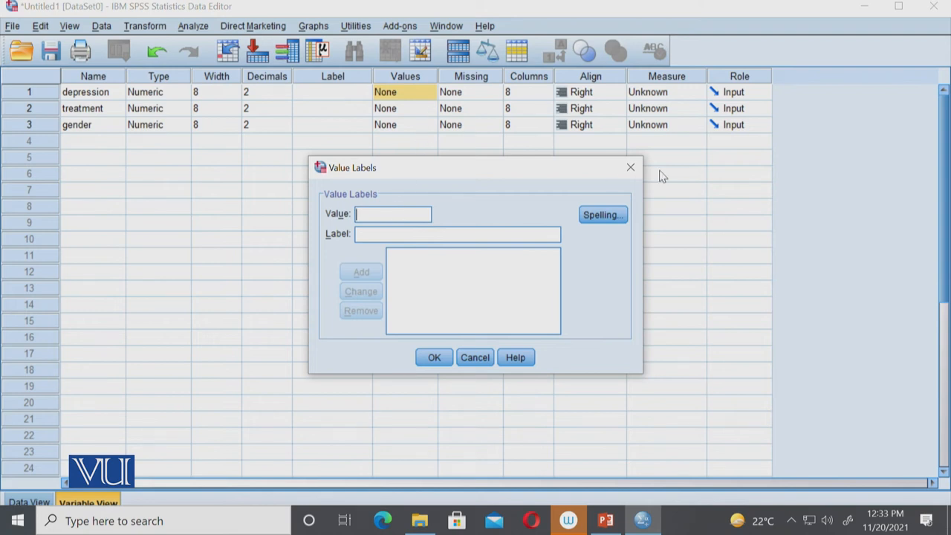
left_click(475, 357)
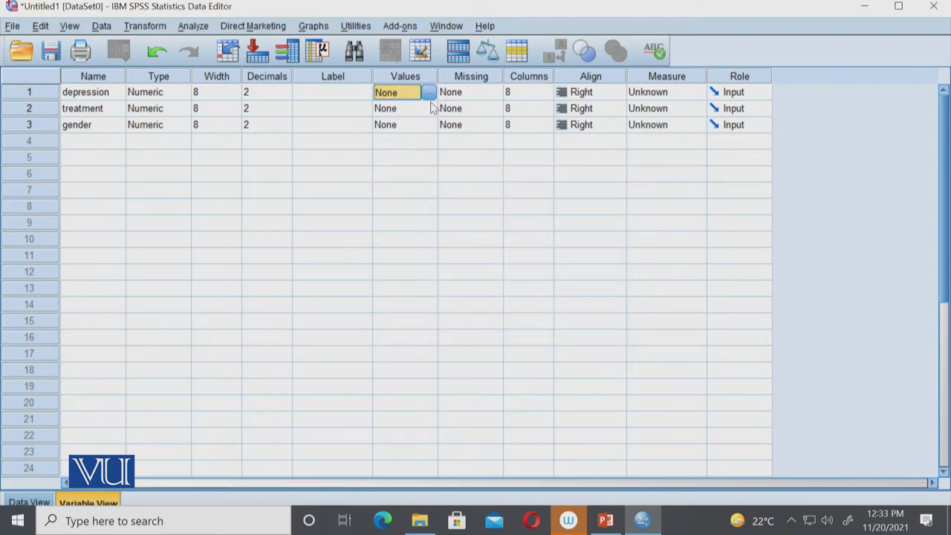
left_click(428, 107)
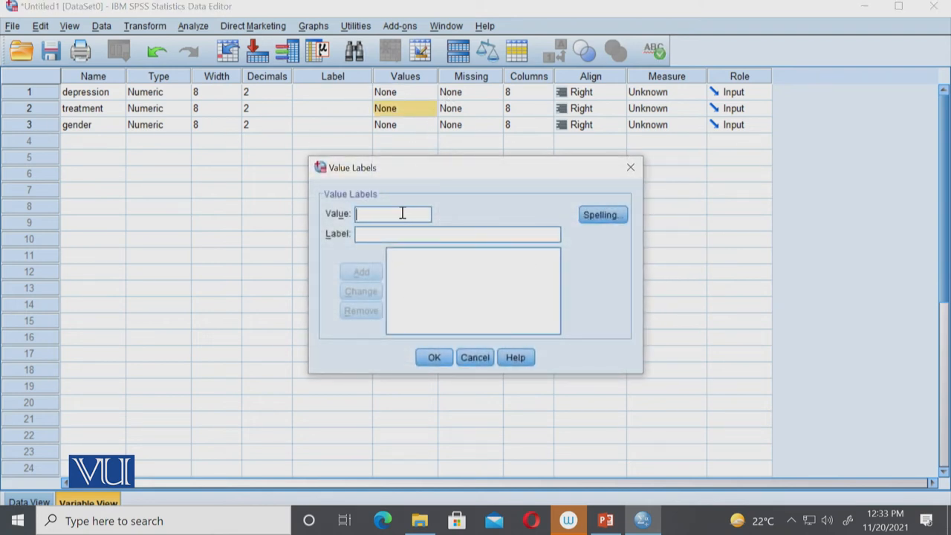
type("1")
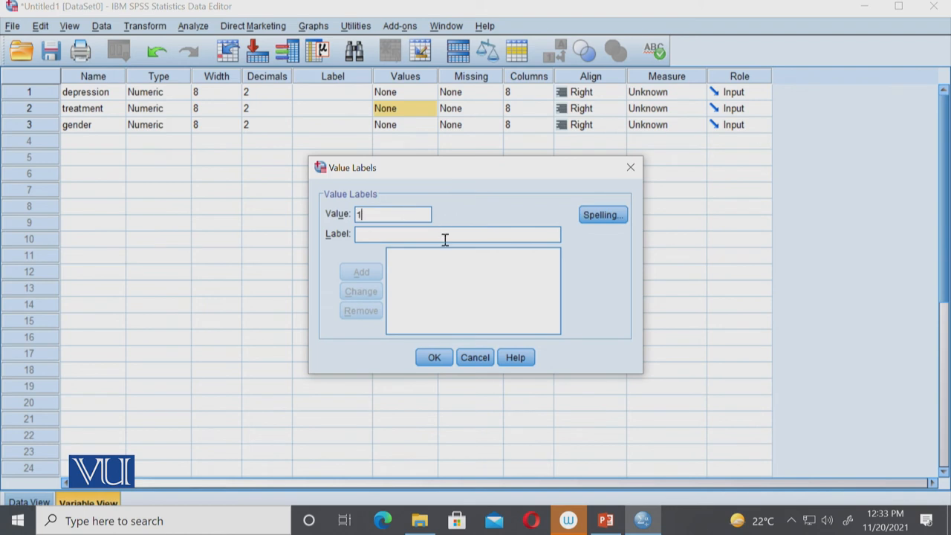
type("trea")
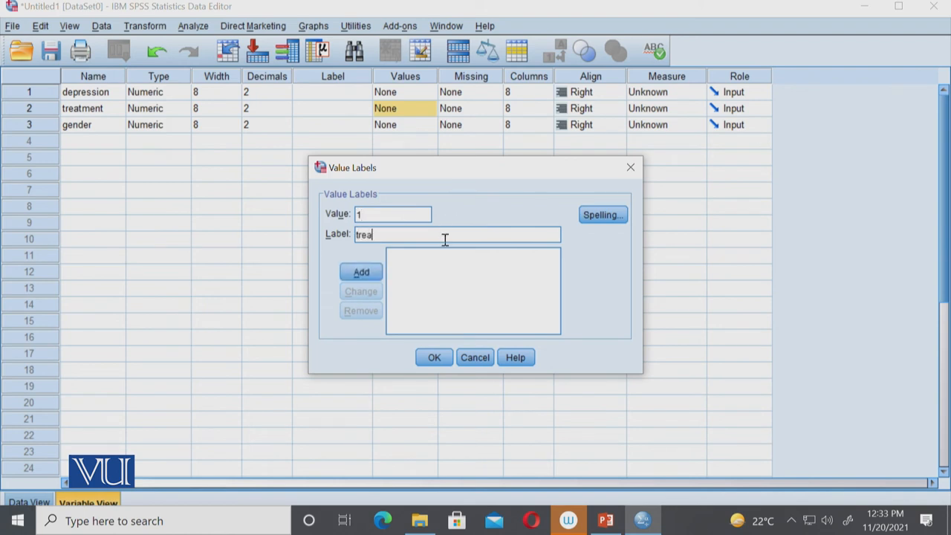
type("tment A")
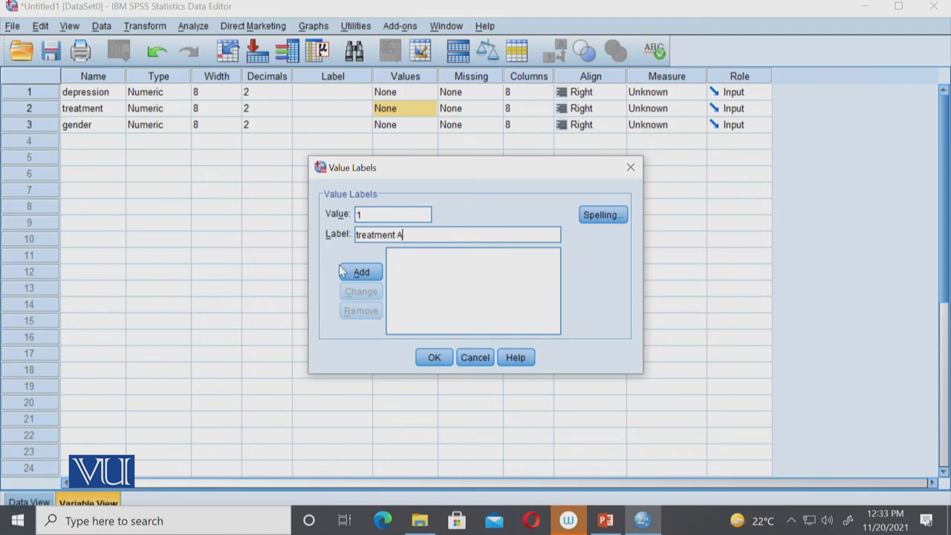
left_click(359, 272)
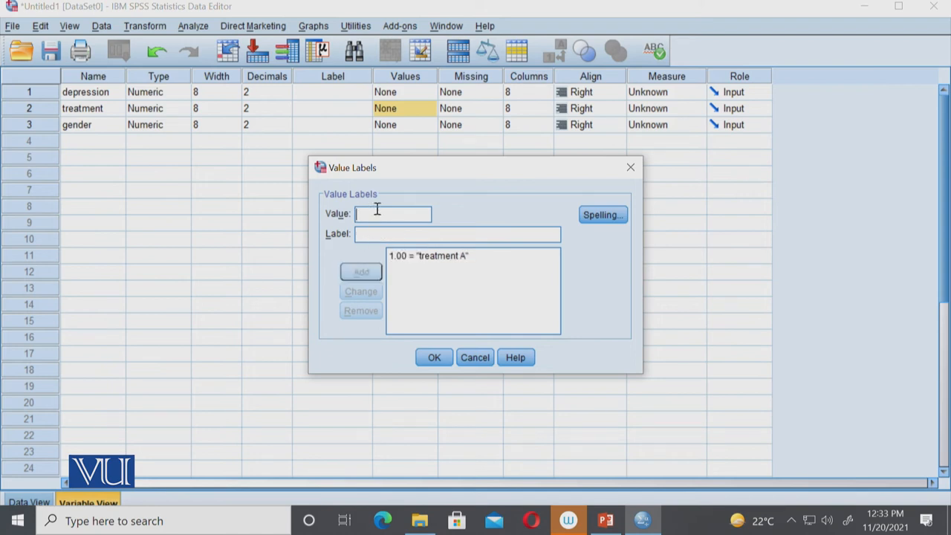
Add value 2 and set its label to 'treatment B'.
type("2")
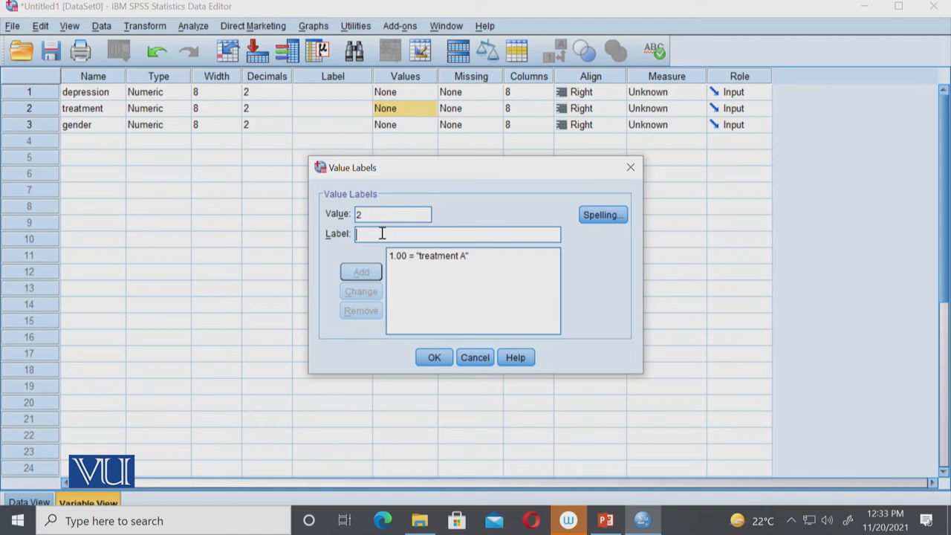
type("treat")
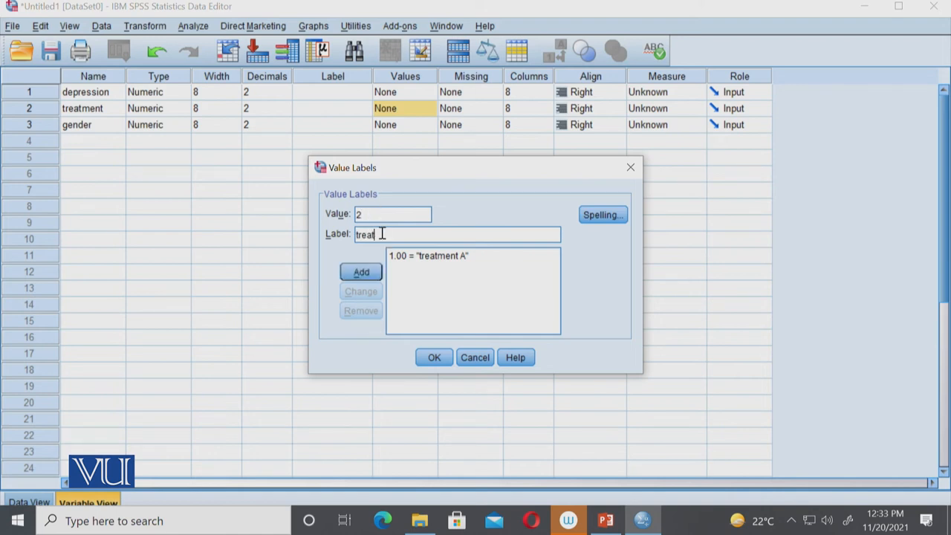
type("ment")
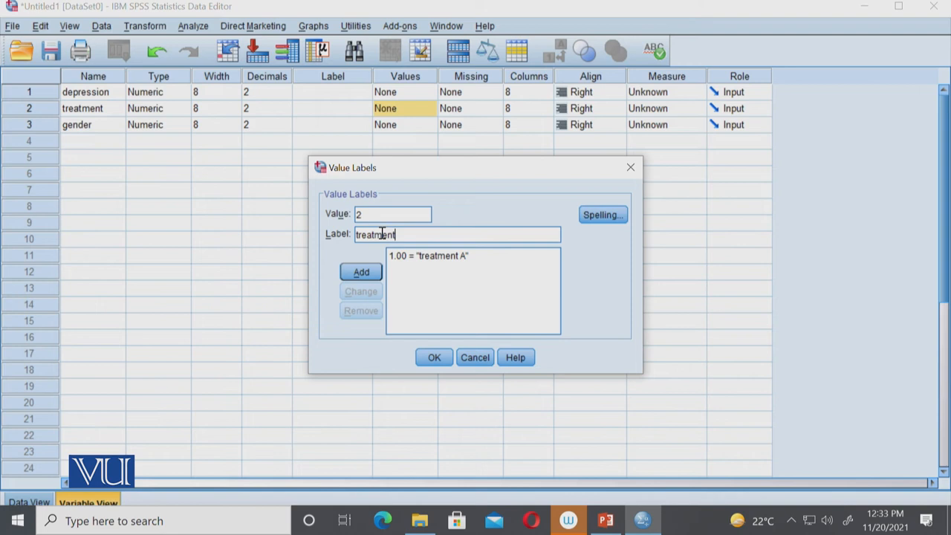
left_click(359, 272)
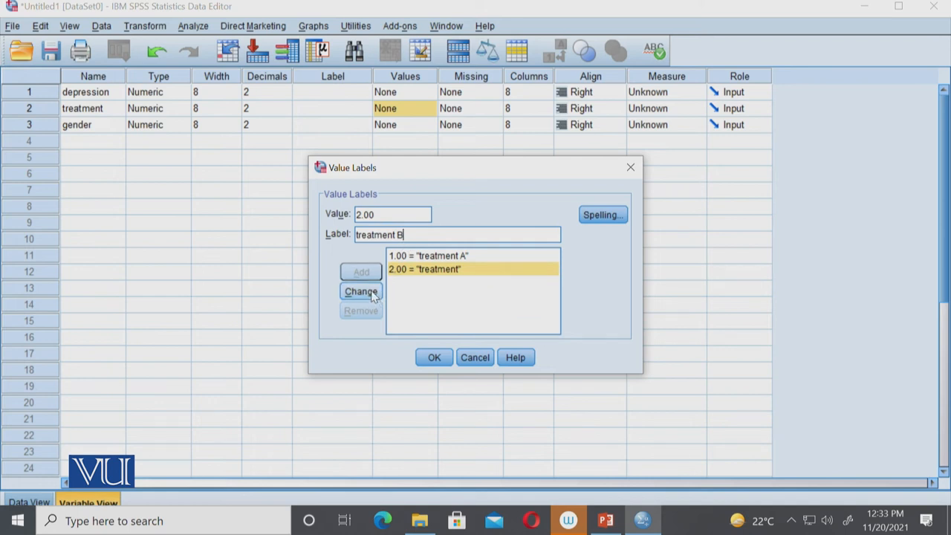
left_click(434, 357)
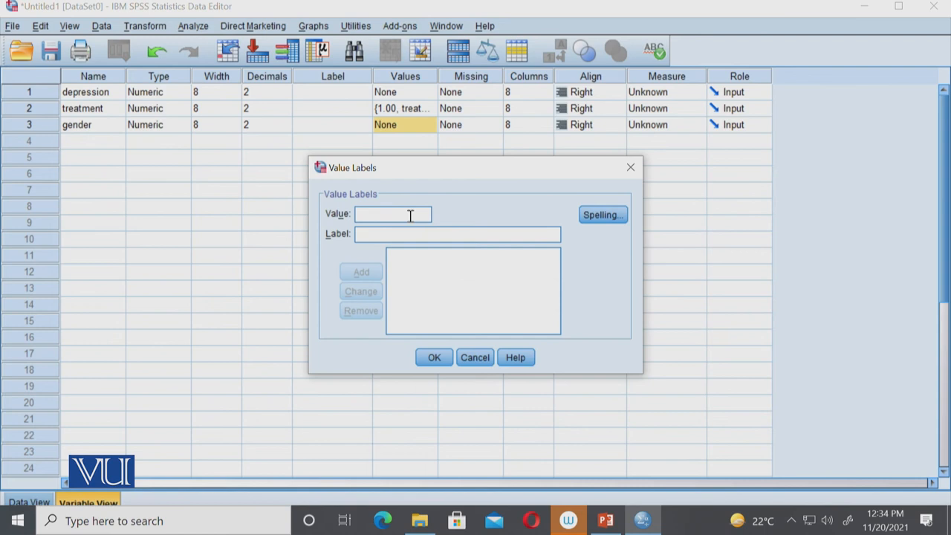
mouse_move(392, 214)
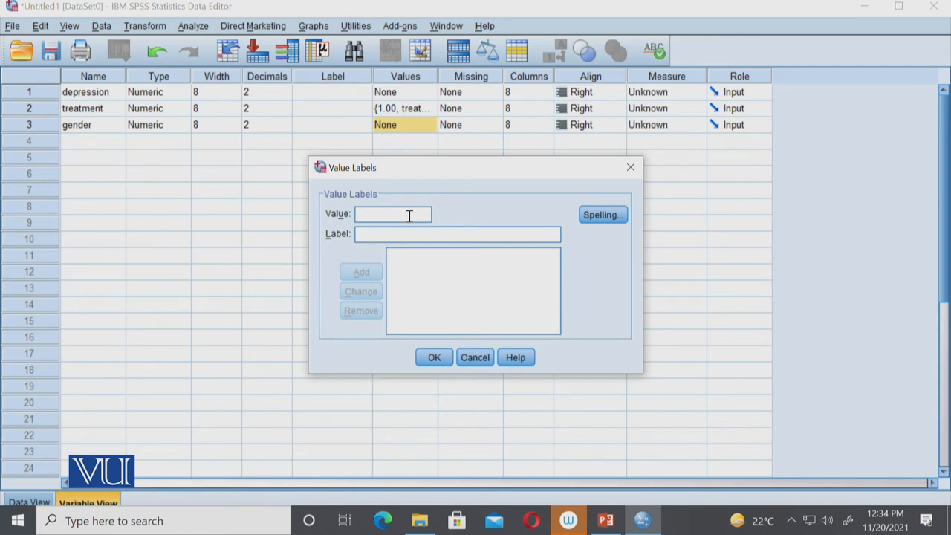
Label gender values 1 = male and 2 = female and confirm.
type("1")
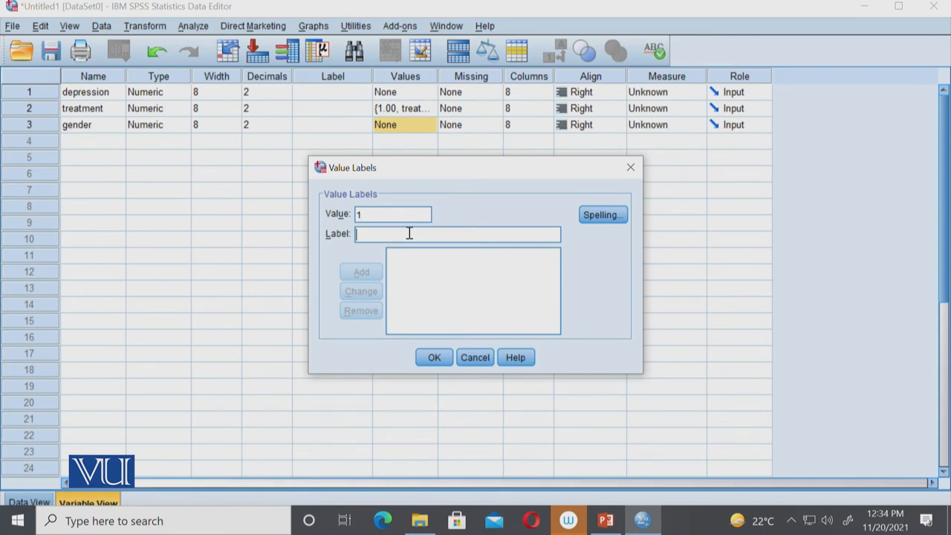
type("male")
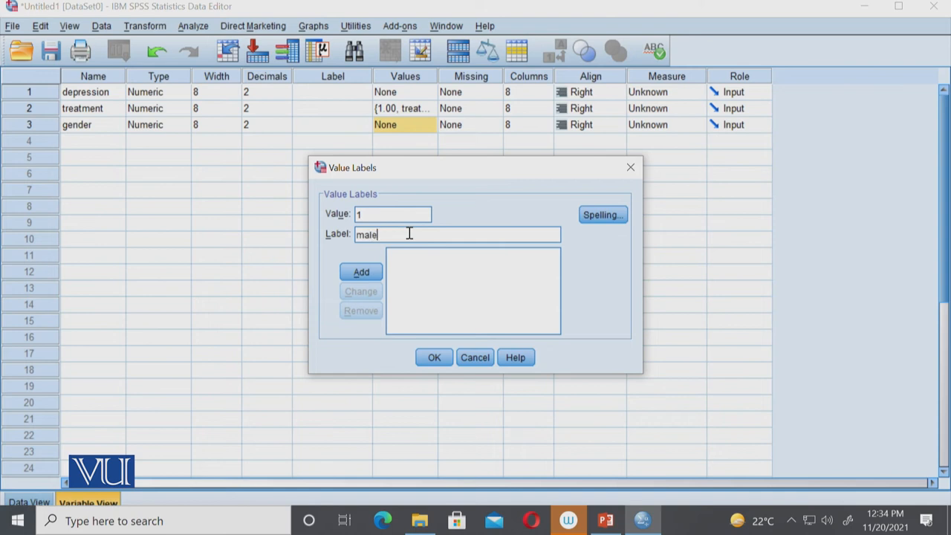
left_click(359, 271)
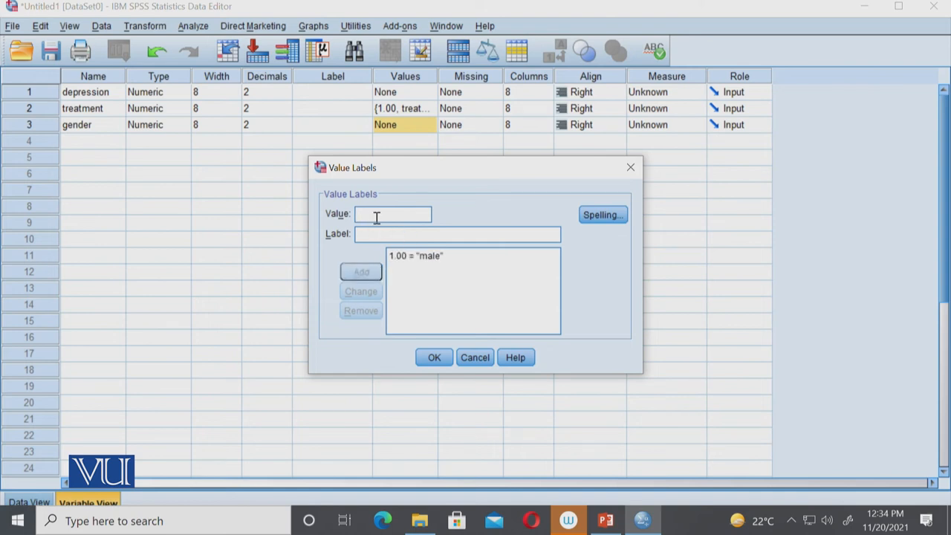
type("2")
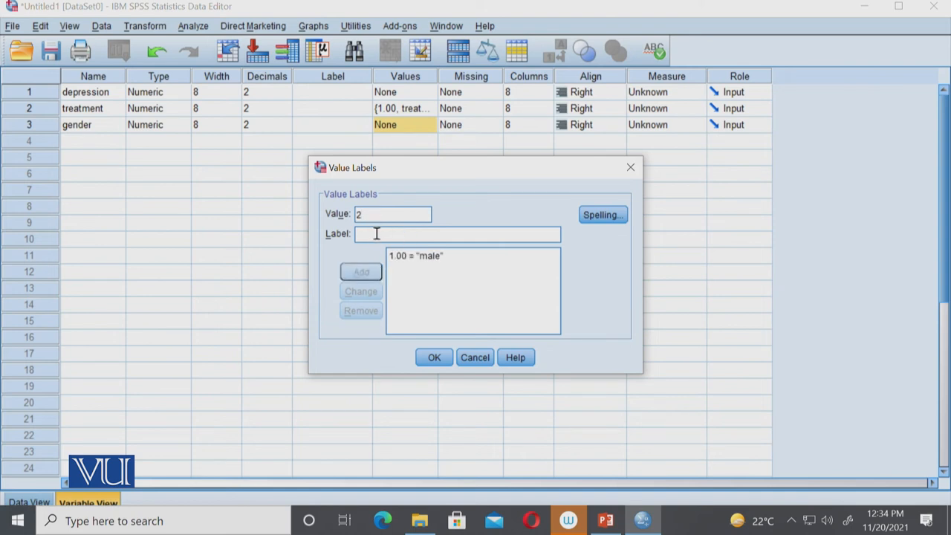
type("female")
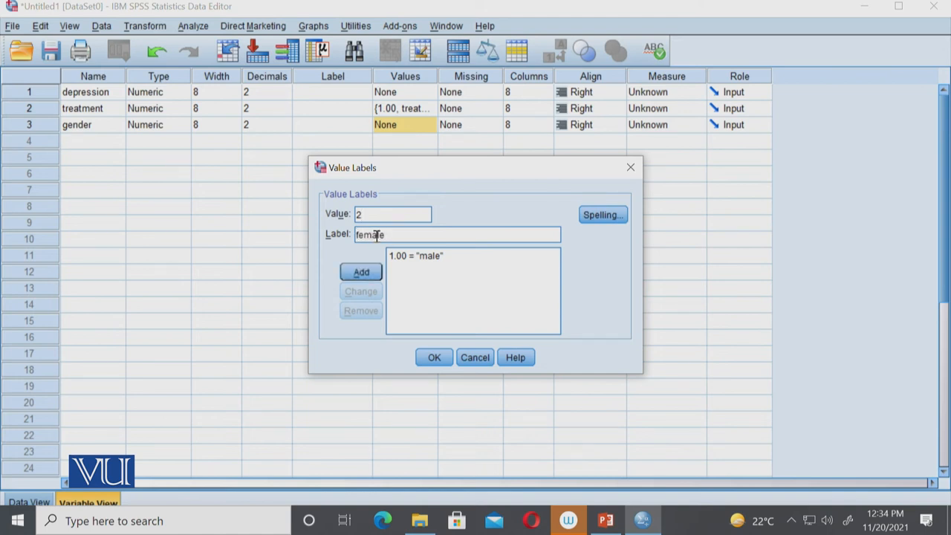
left_click(434, 356)
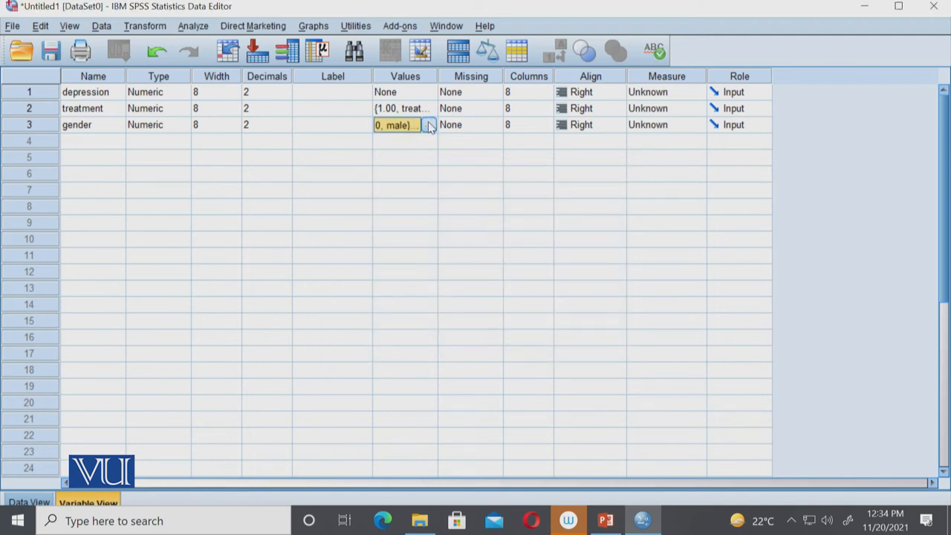
left_click(428, 124)
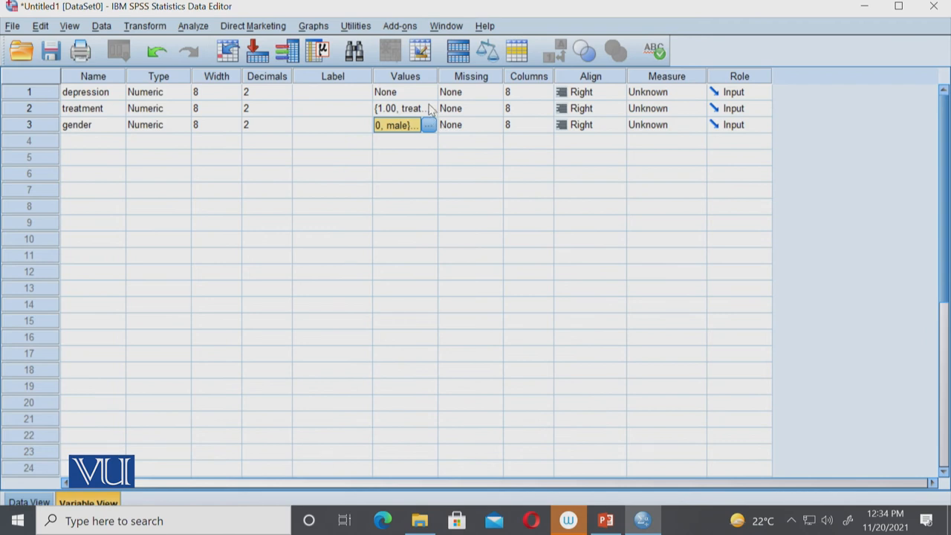
mouse_move(573, 86)
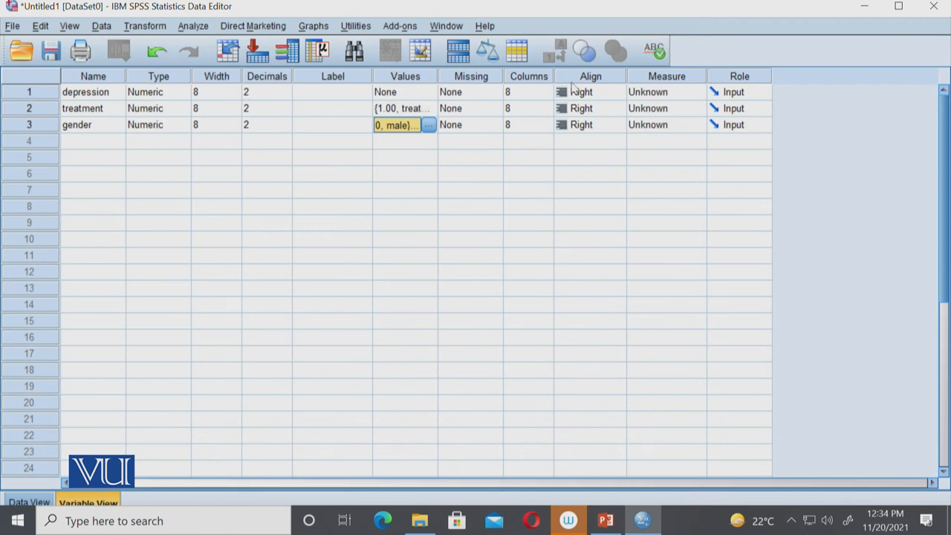
mouse_move(185, 129)
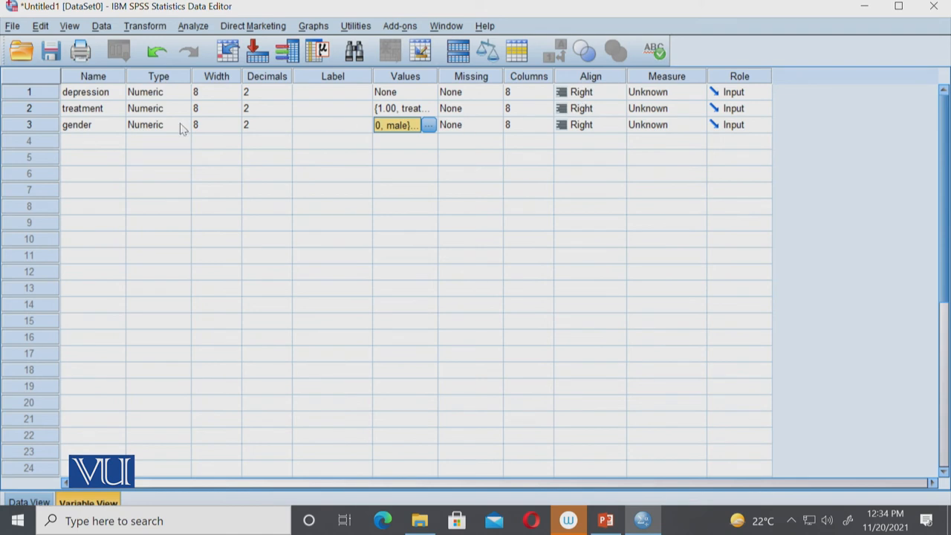
mouse_move(687, 116)
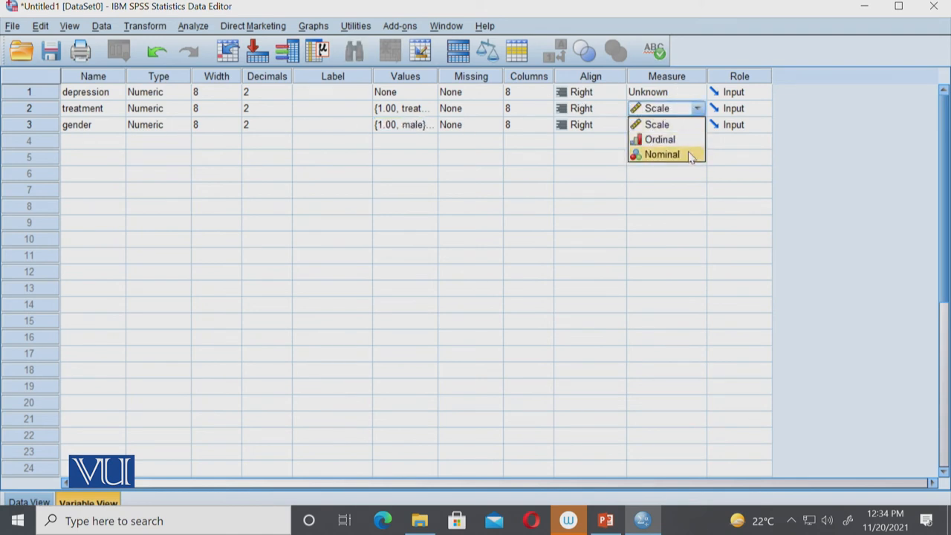
Set depression to Scale and treatment and gender to Nominal, then return to Data View.
left_click(661, 153)
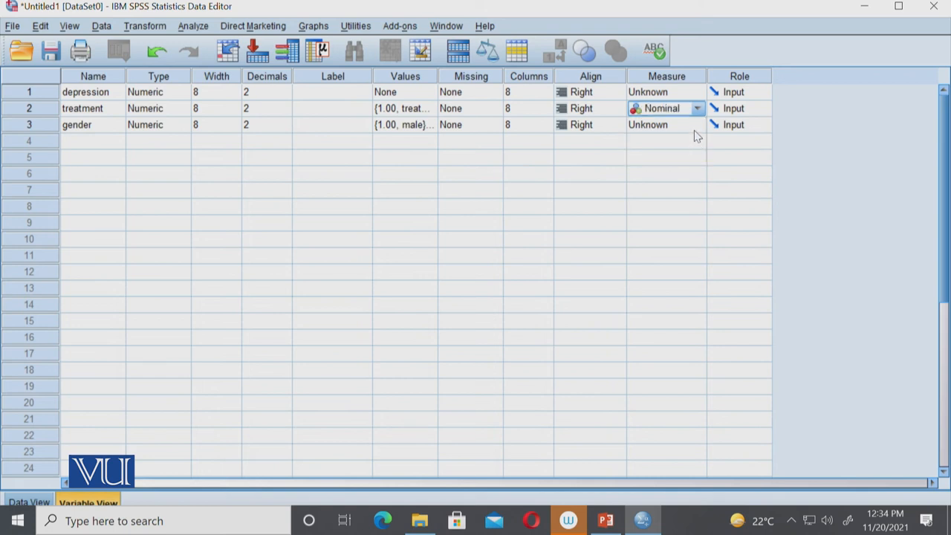
left_click(660, 125)
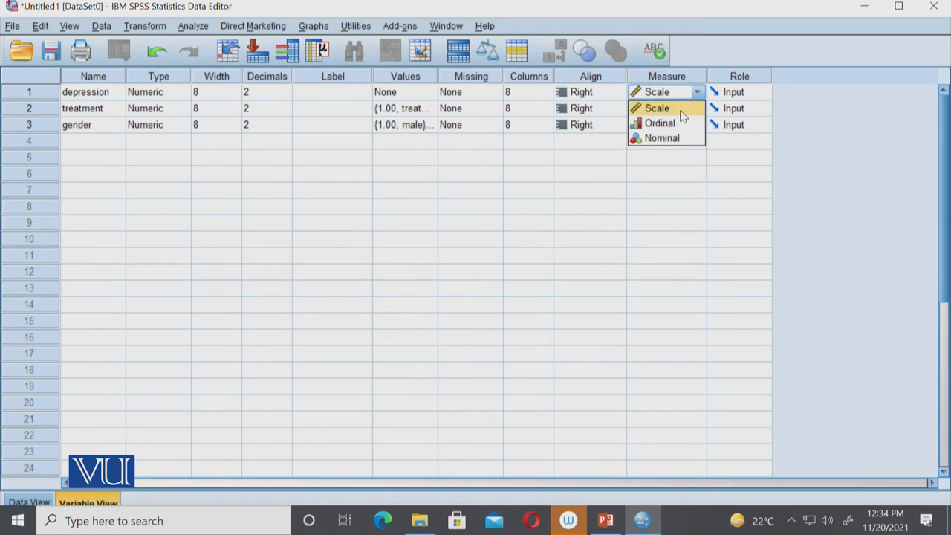
left_click(661, 137)
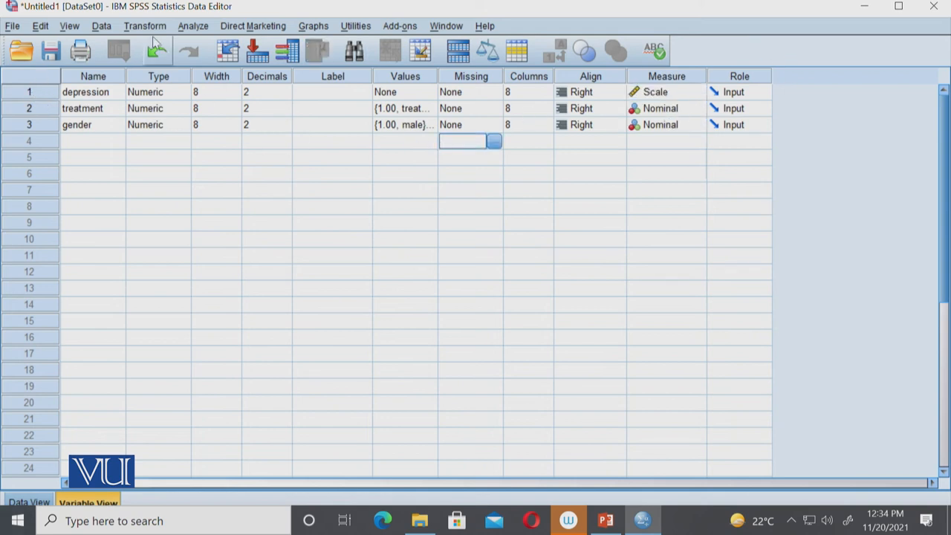
left_click(93, 190)
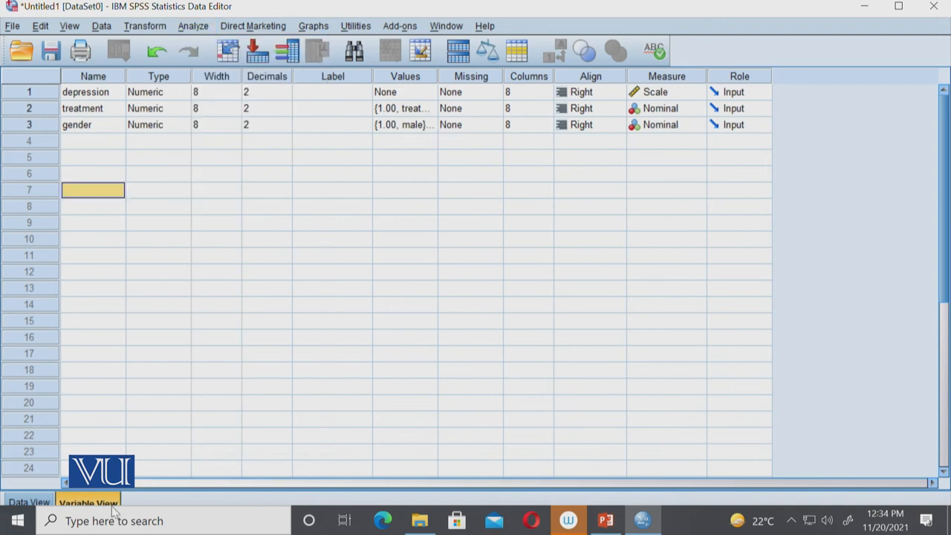
left_click(30, 502)
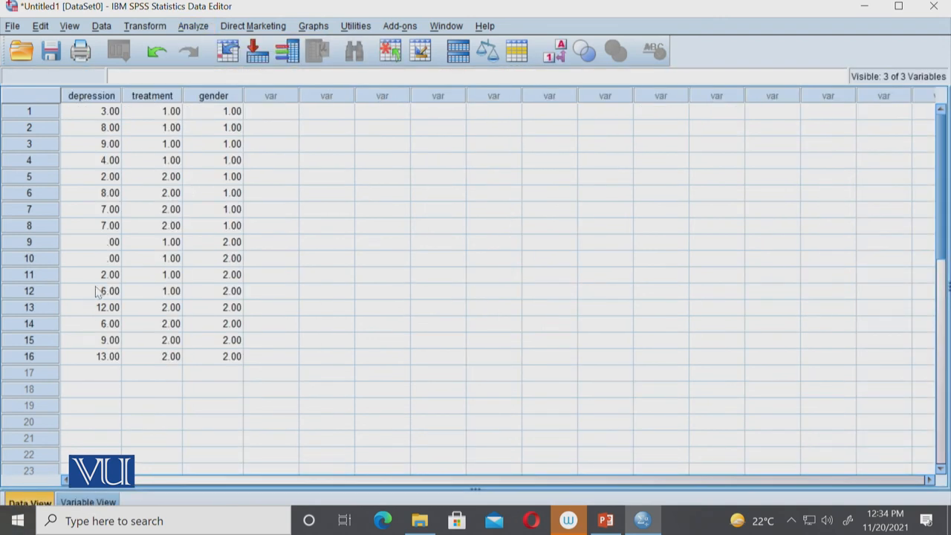
mouse_move(247, 27)
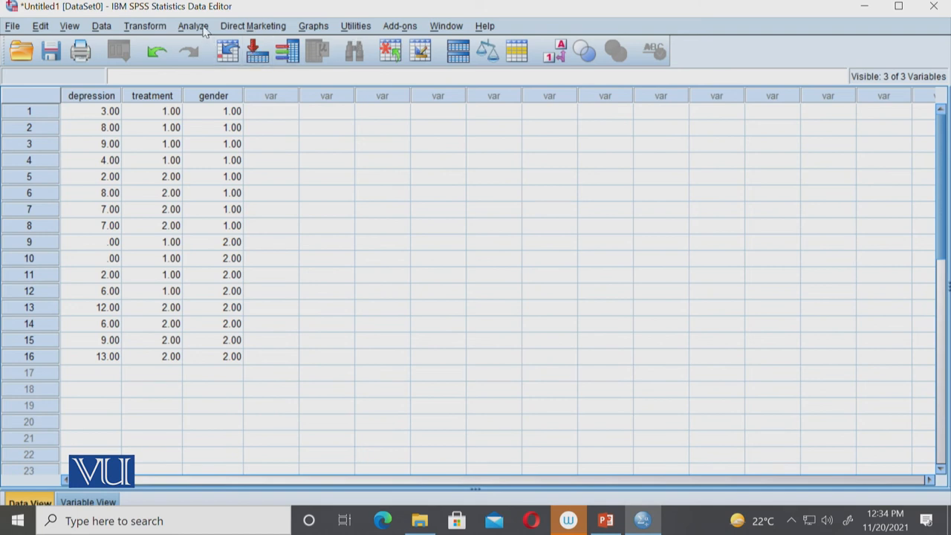
Start Analyze > General Linear Model > Univariate.
left_click(193, 25)
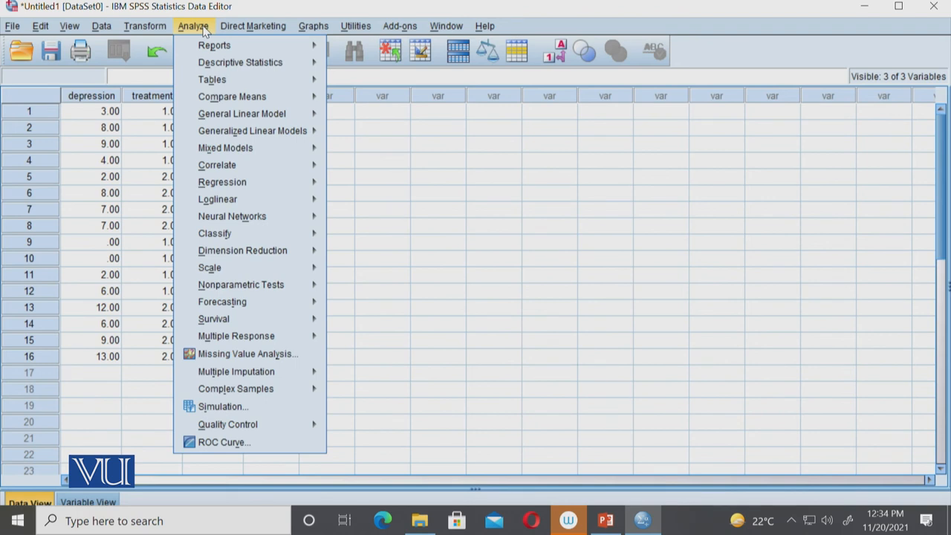
mouse_move(232, 95)
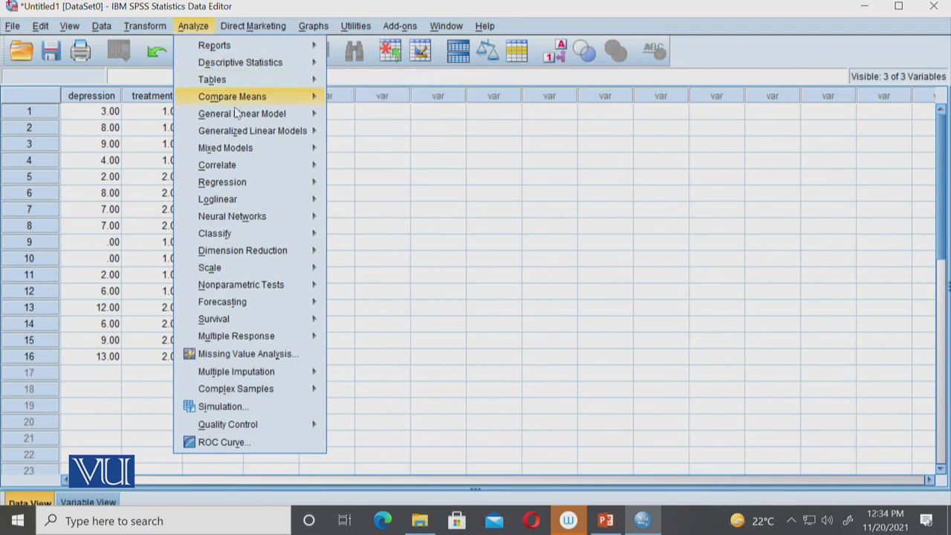
mouse_move(241, 112)
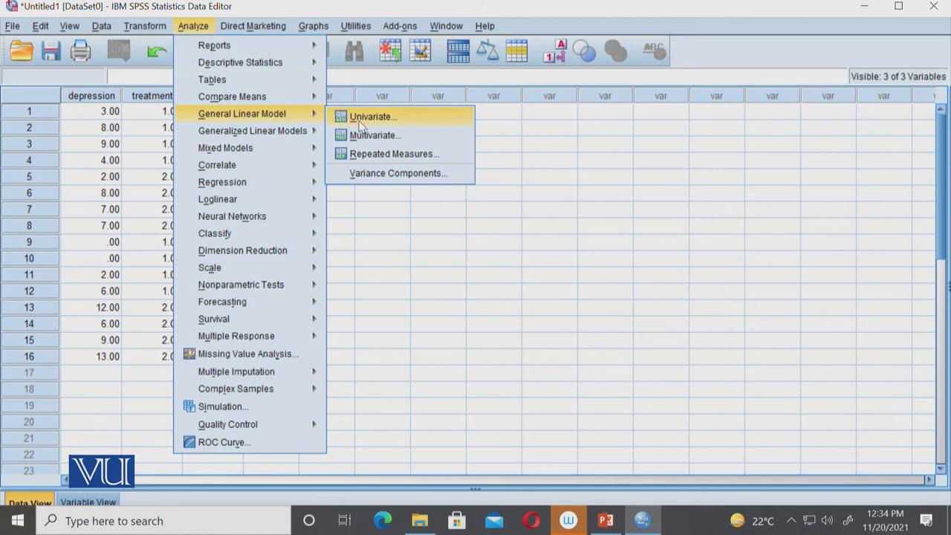
left_click(371, 116)
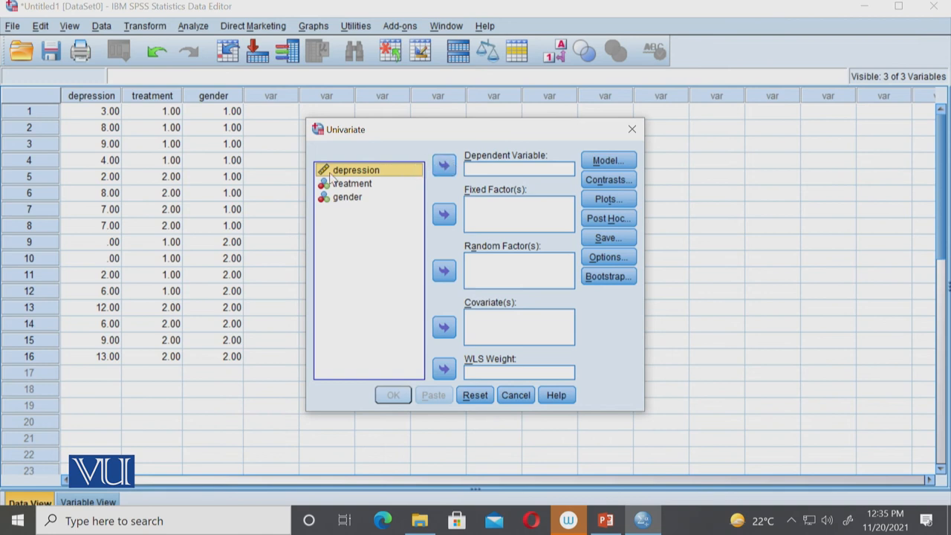
Set depression as dependent variable and treatment and gender as fixed factors, then go to Plots.
left_click(443, 165)
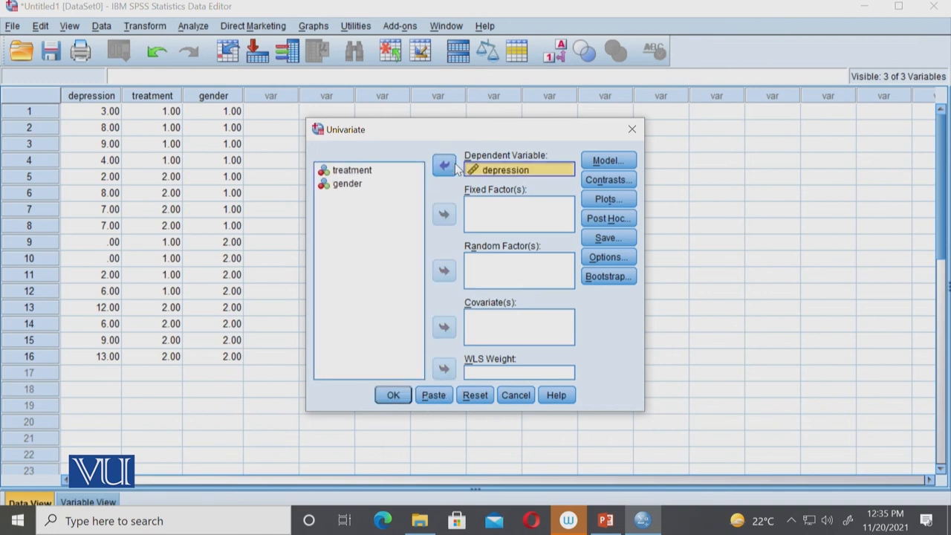
mouse_move(369, 177)
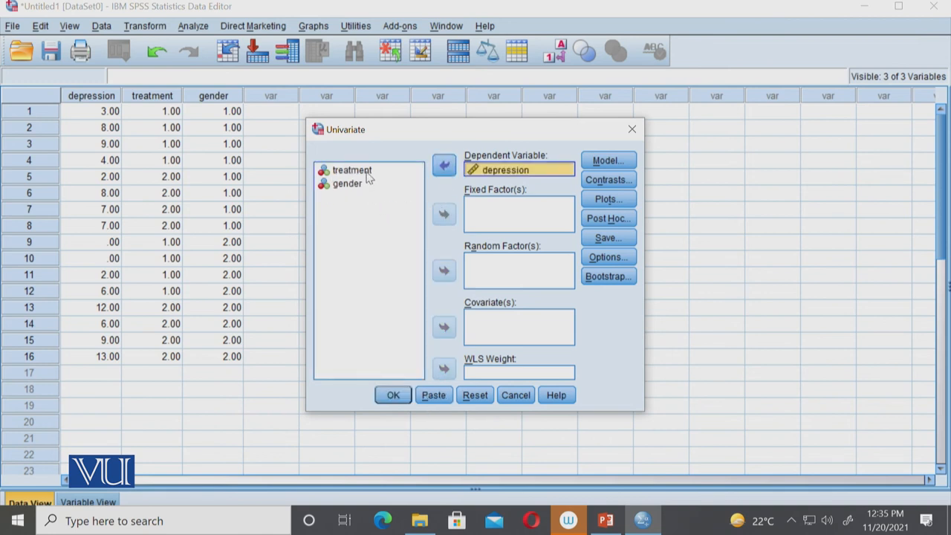
left_click(352, 169)
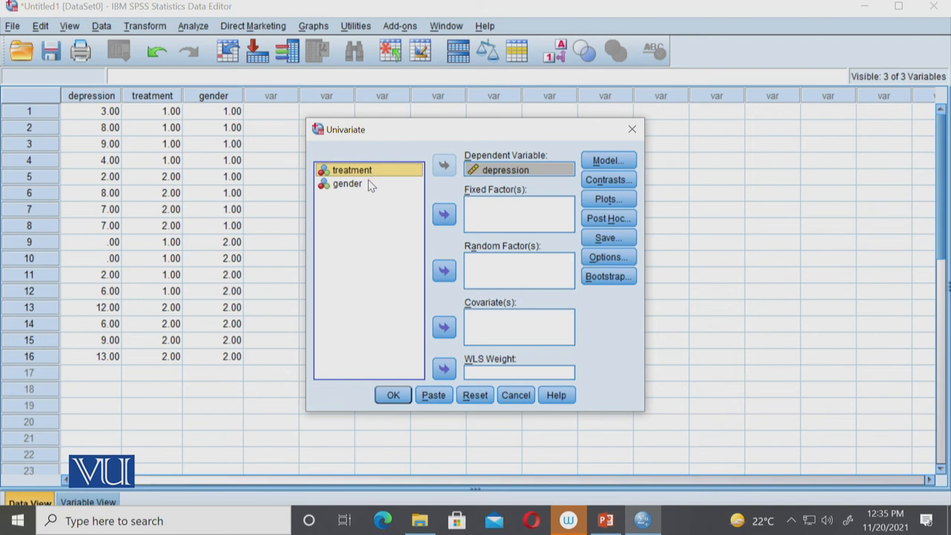
left_click(443, 214)
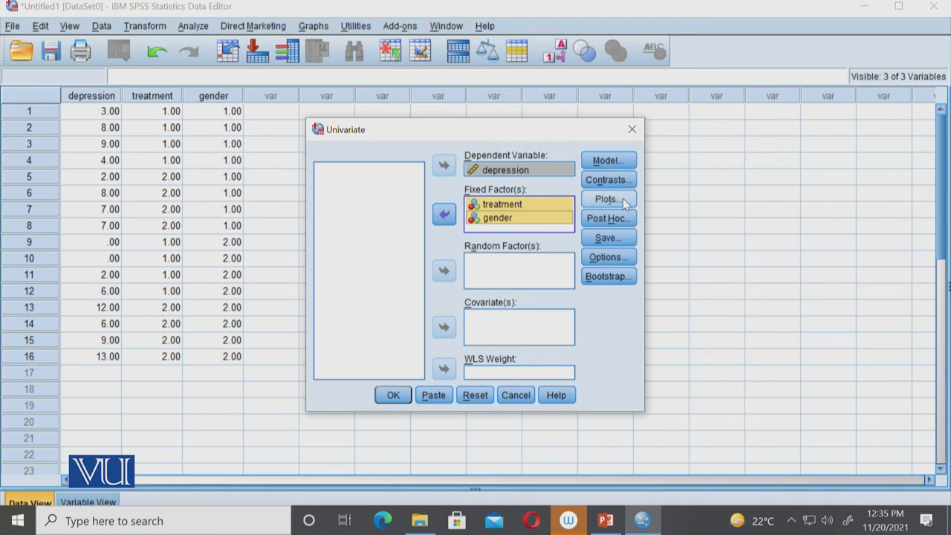
left_click(606, 199)
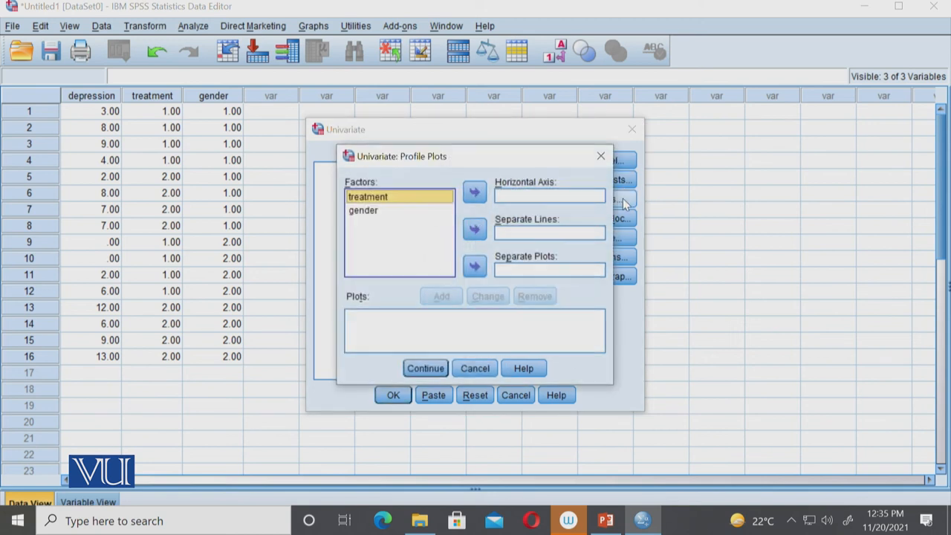
mouse_move(438, 193)
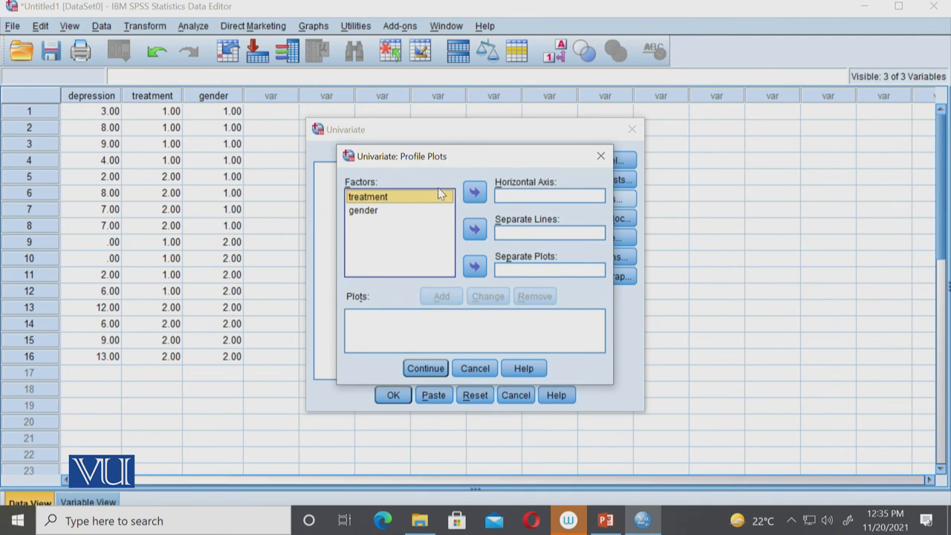
mouse_move(380, 208)
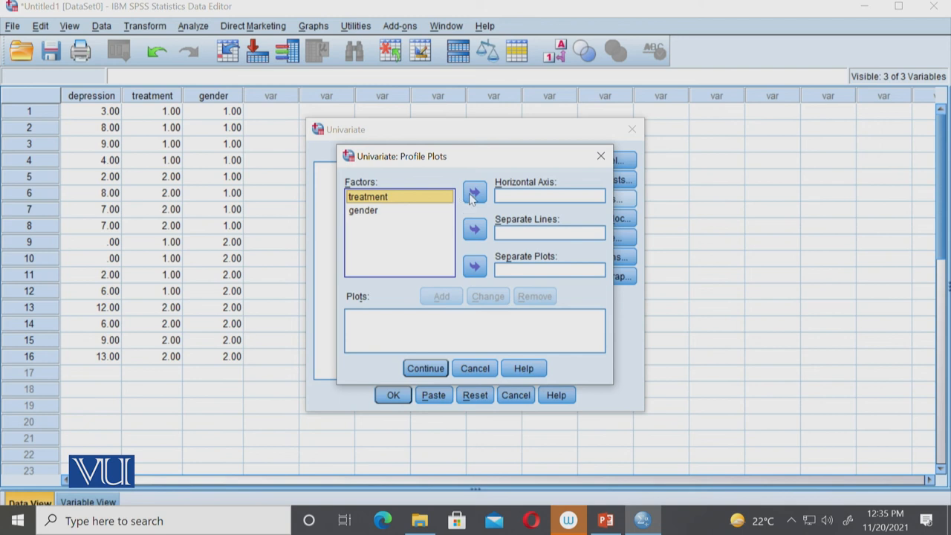
mouse_move(514, 214)
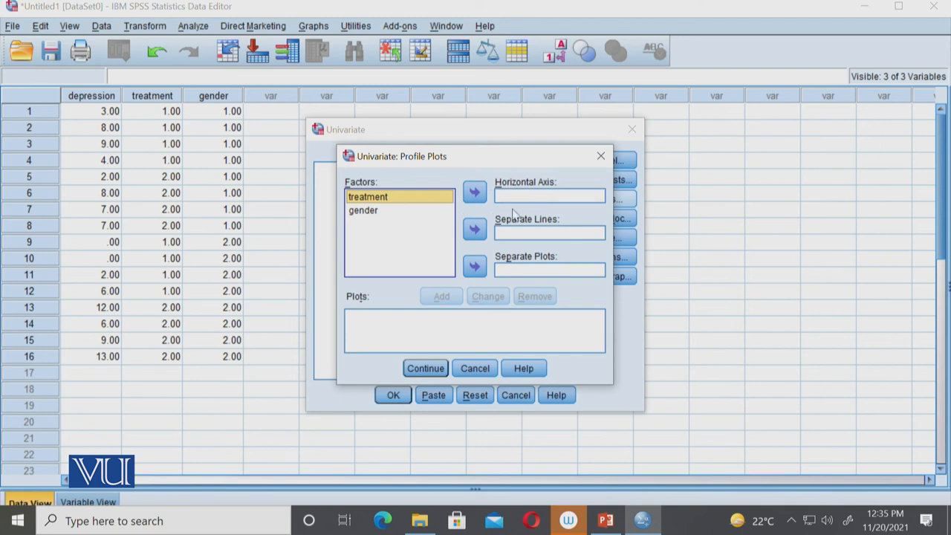
mouse_move(409, 217)
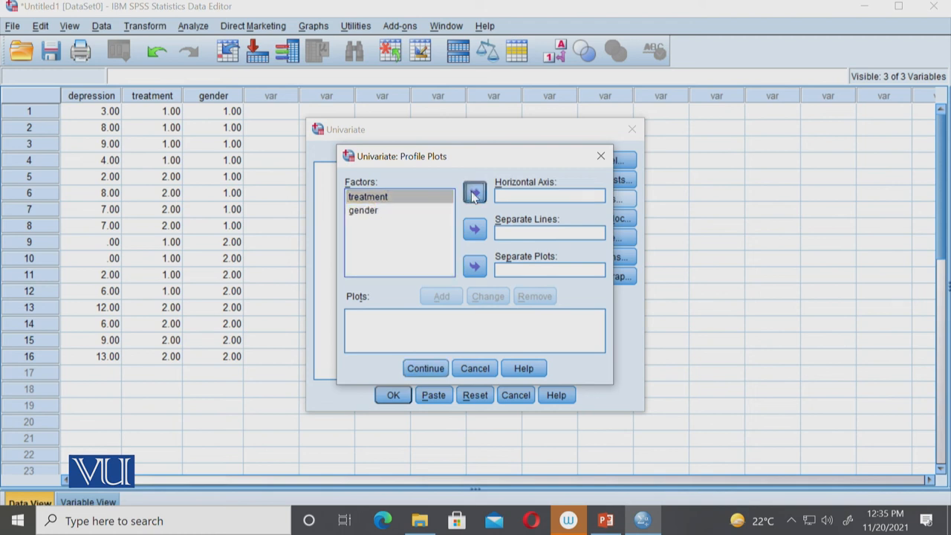
Add a treatment*gender profile plot, treatment on the horizontal axis, gender as separate lines, and continue.
left_click(474, 194)
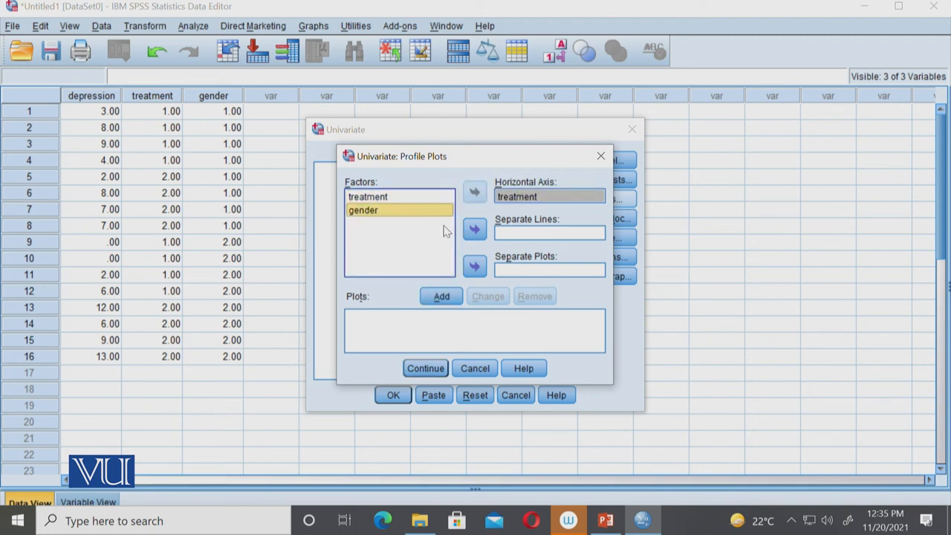
left_click(440, 296)
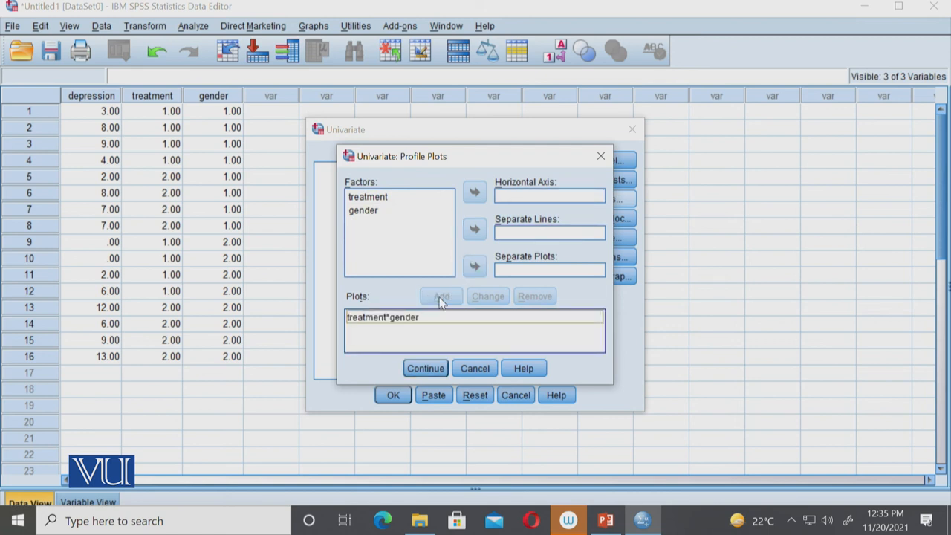
mouse_move(520, 210)
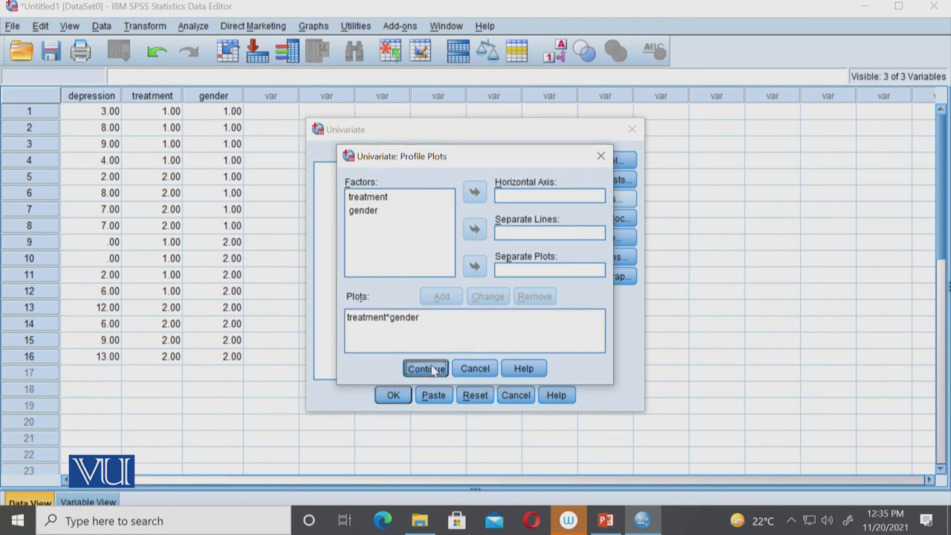
left_click(425, 368)
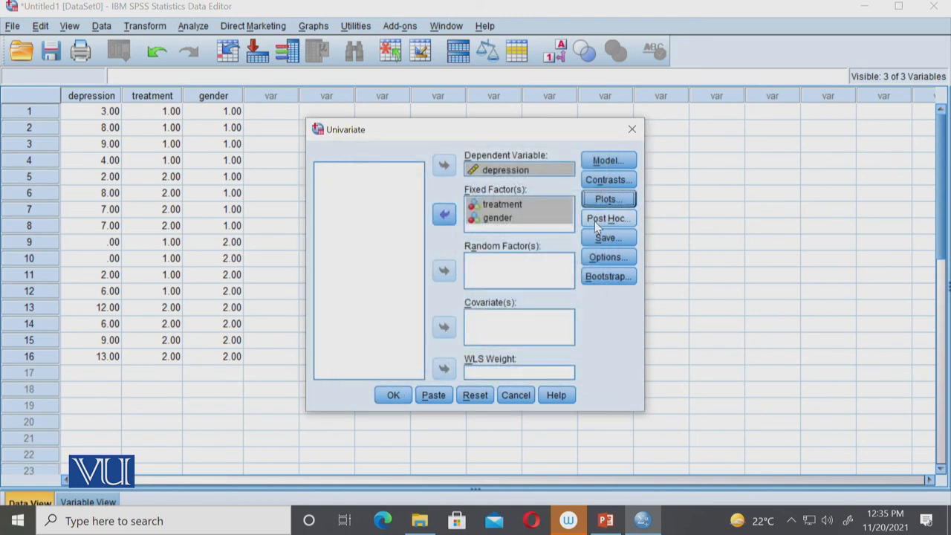
Review the Post Hoc settings without choosing tests, then bring up the Univariate Options.
left_click(608, 217)
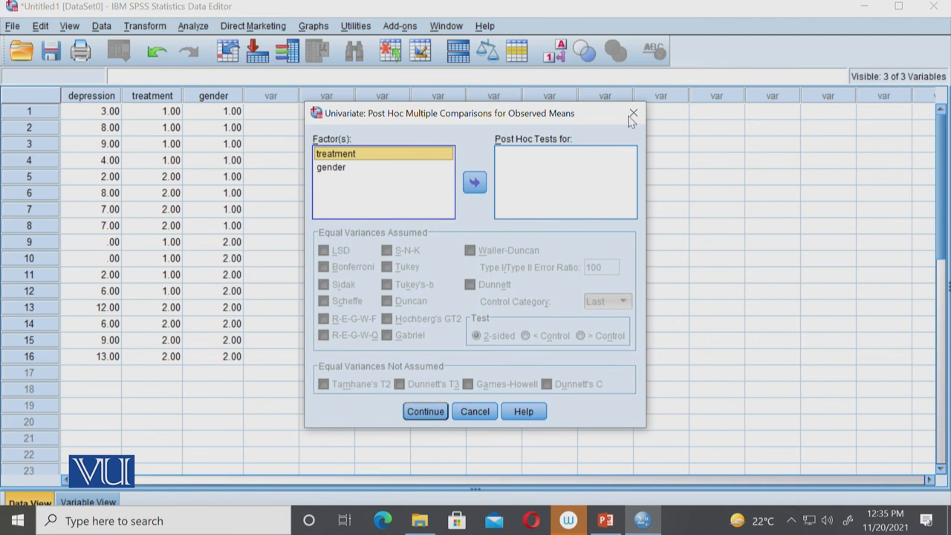
left_click(474, 410)
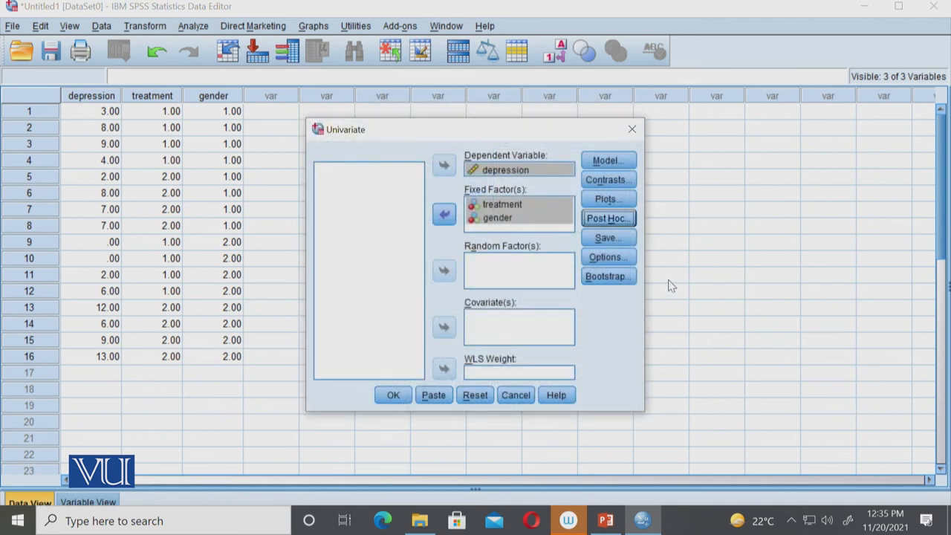
mouse_move(540, 241)
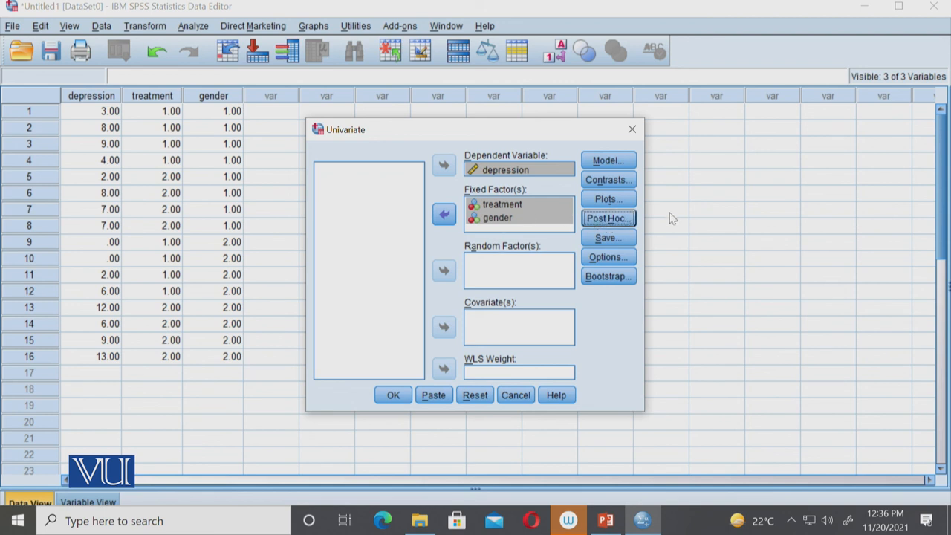
left_click(607, 238)
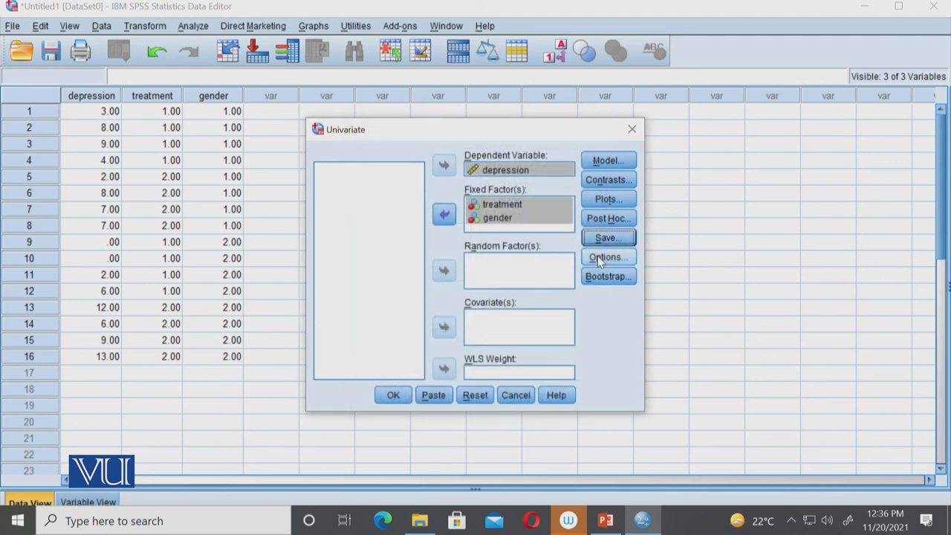
left_click(607, 255)
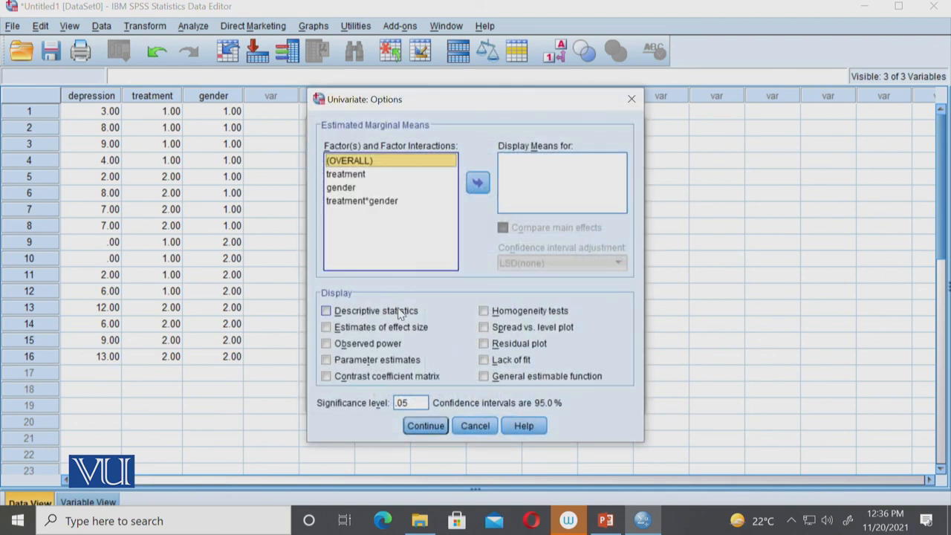
Request descriptive statistics, estimates of effect size and homogeneity tests in the output.
left_click(325, 311)
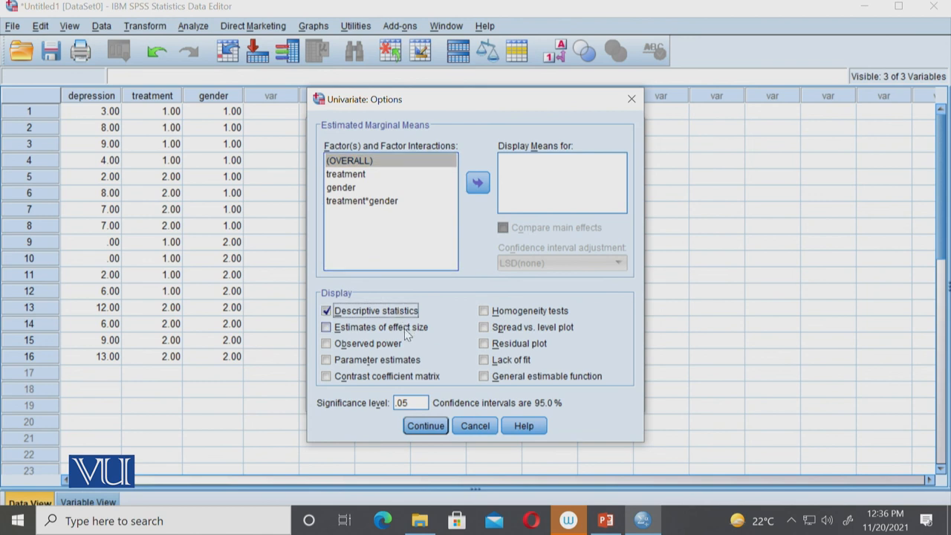
left_click(325, 327)
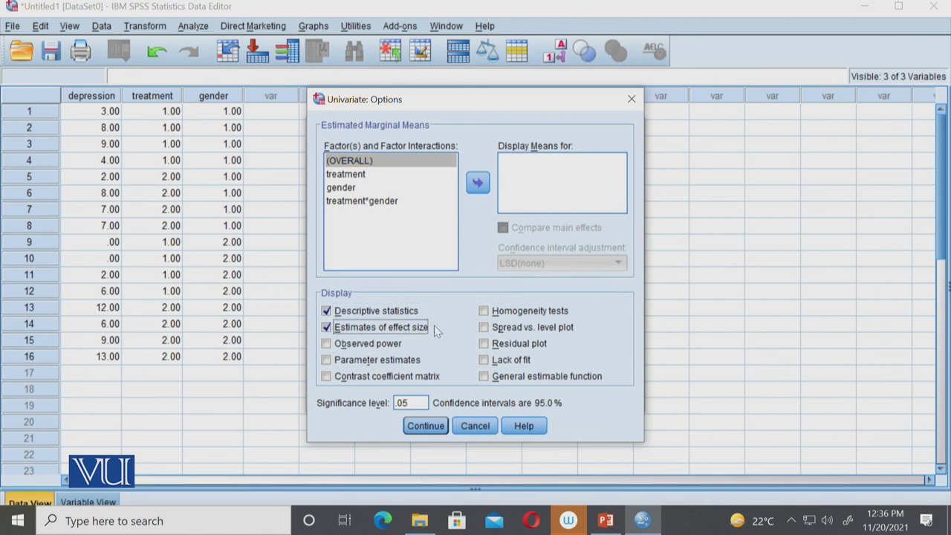
left_click(484, 310)
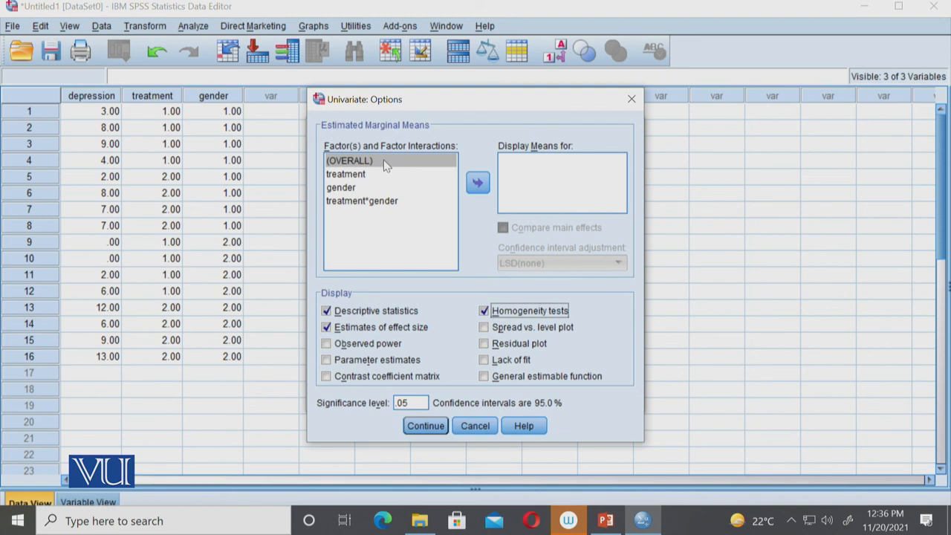
mouse_move(477, 182)
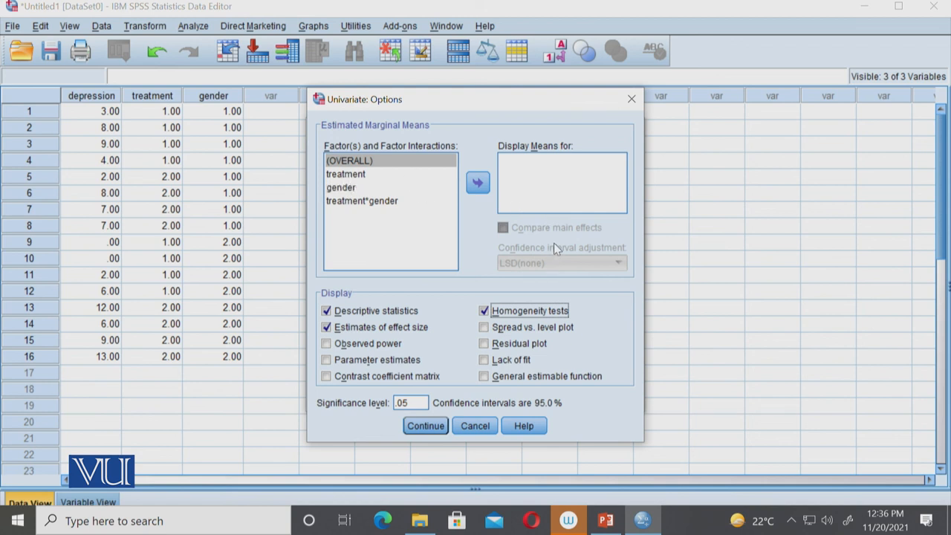
mouse_move(591, 252)
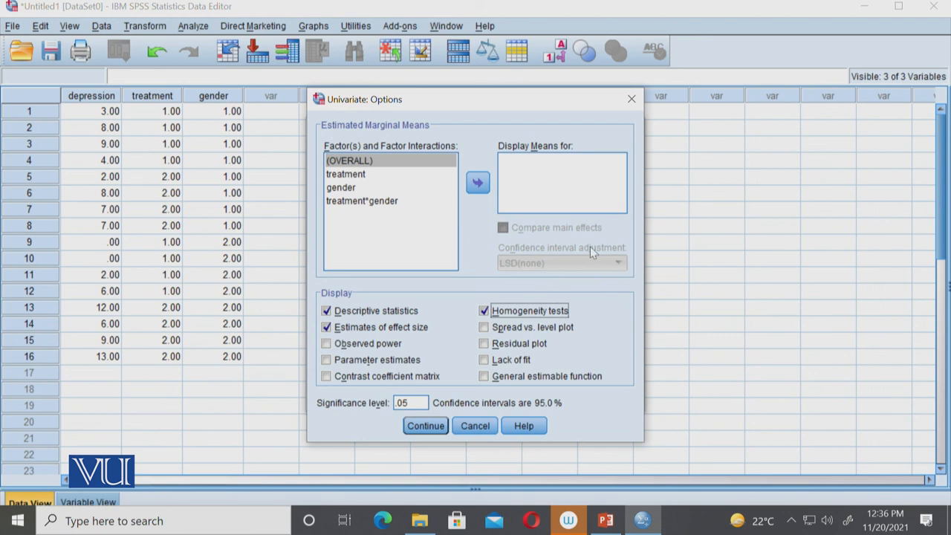
mouse_move(552, 227)
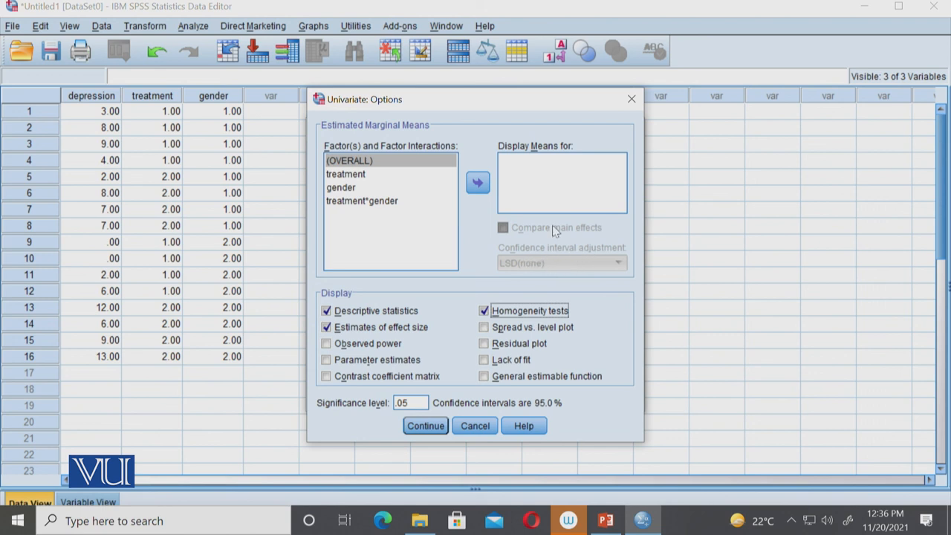
Display estimated marginal means for treatment, gender and treatment*gender, and confirm the options.
left_click(344, 174)
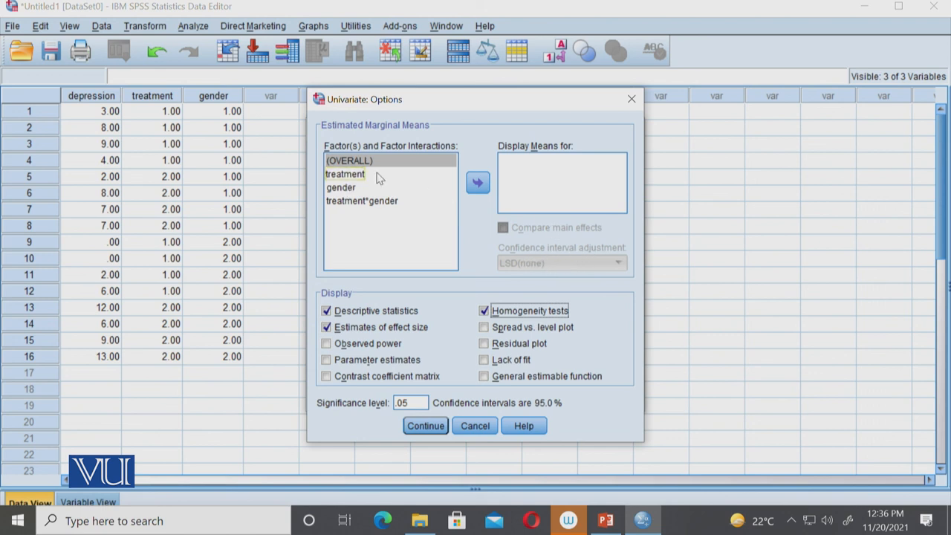
left_click(340, 188)
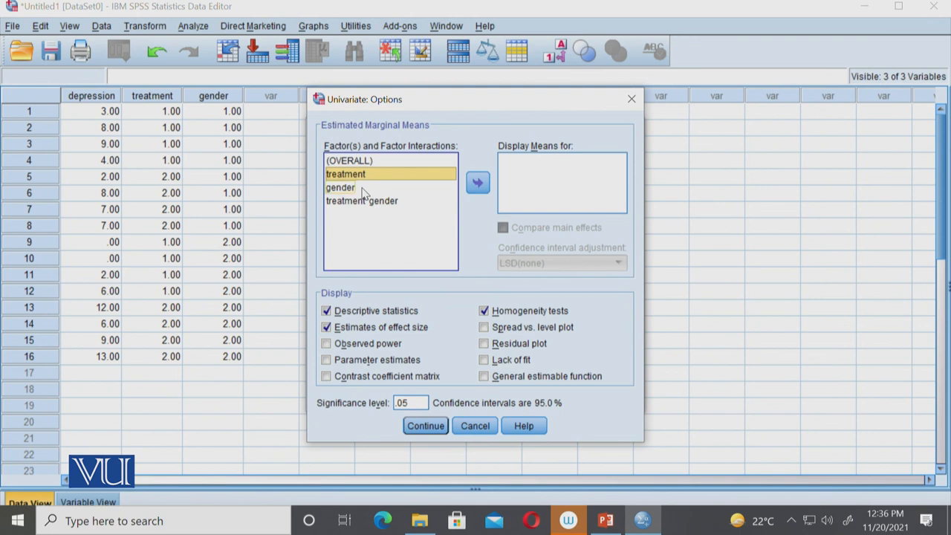
left_click(478, 181)
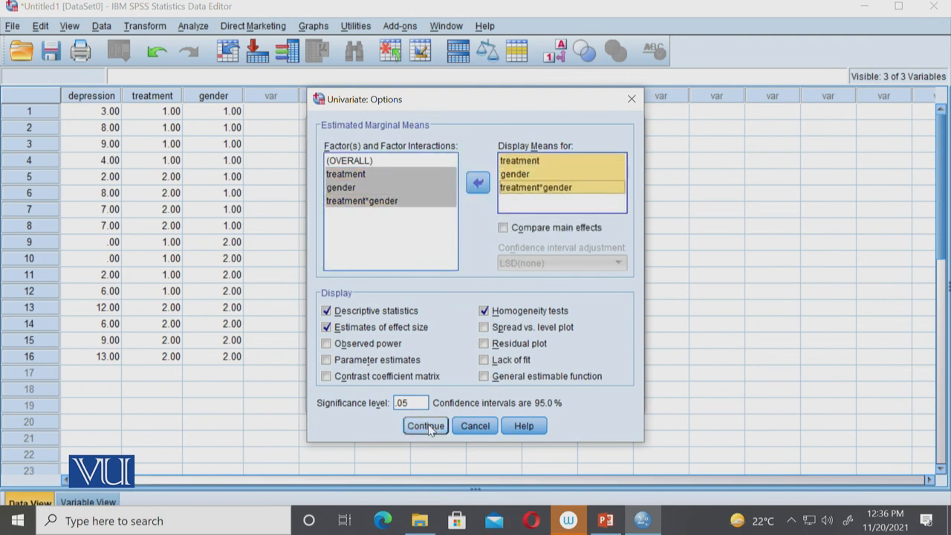
left_click(425, 425)
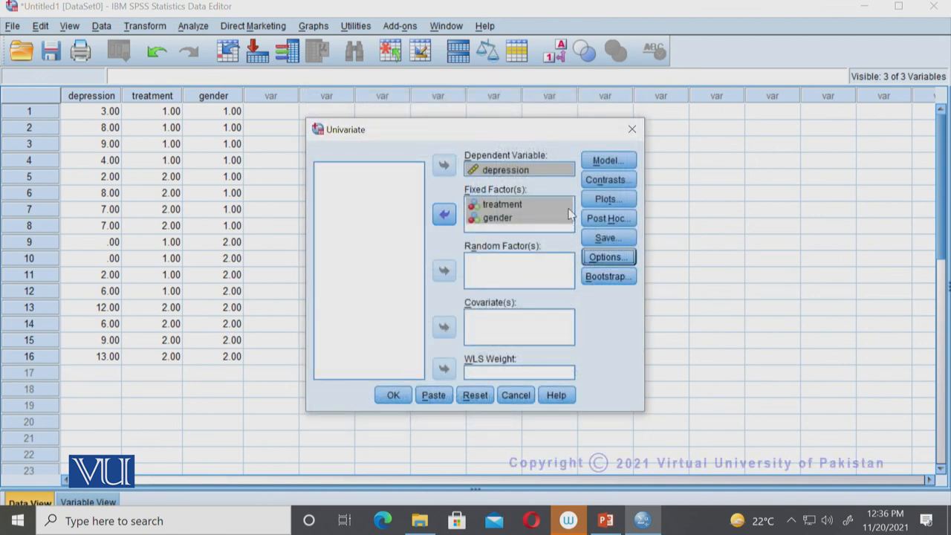
Run the two-way ANOVA and maximize the Viewer showing between-subjects factors and descriptives.
left_click(392, 395)
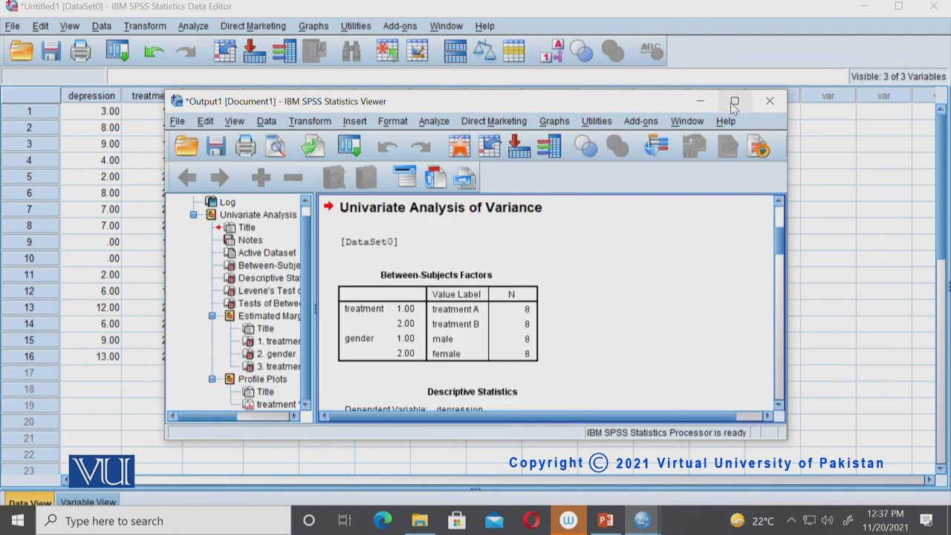
left_click(734, 101)
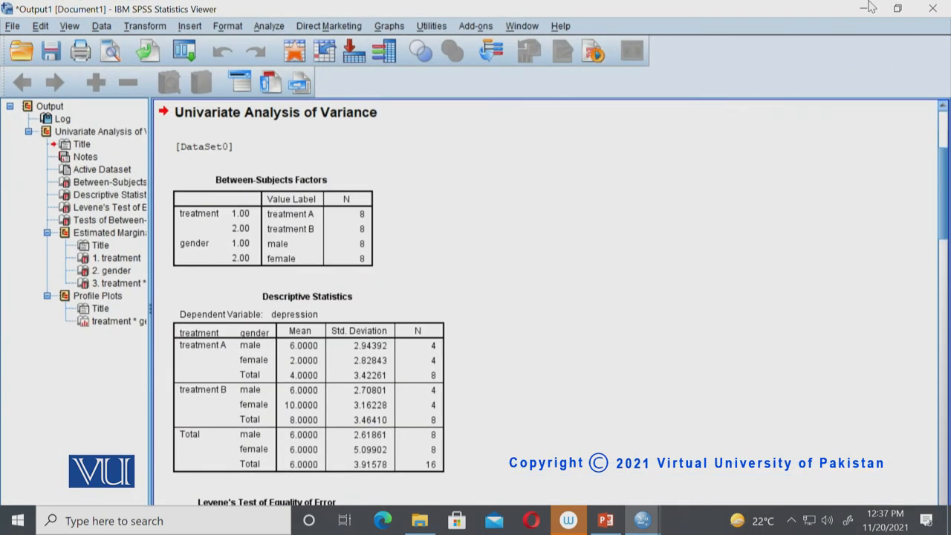